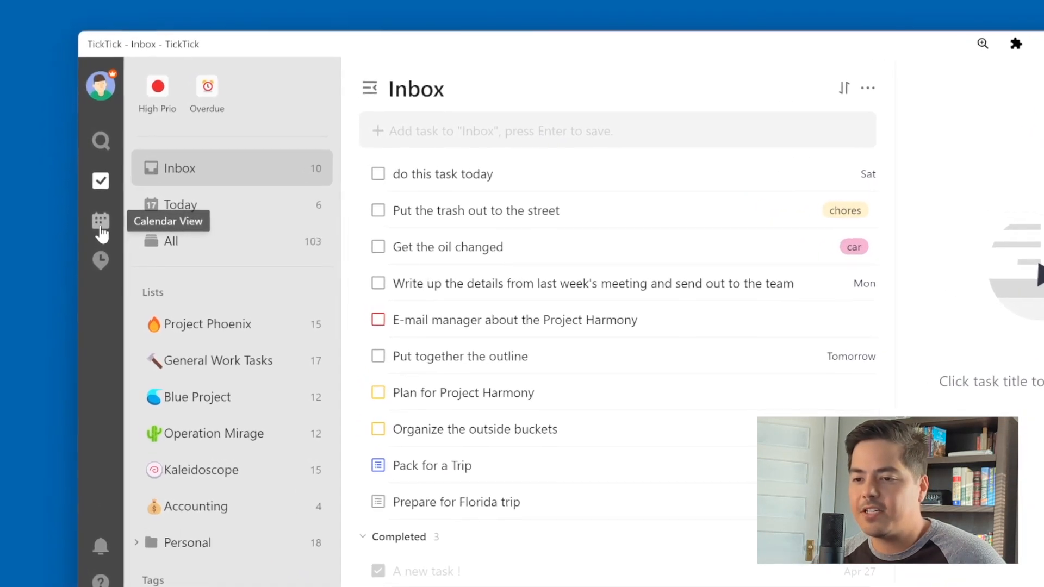
Switch to the weekly calendar showing October 15–21, 2023.
left_click(101, 221)
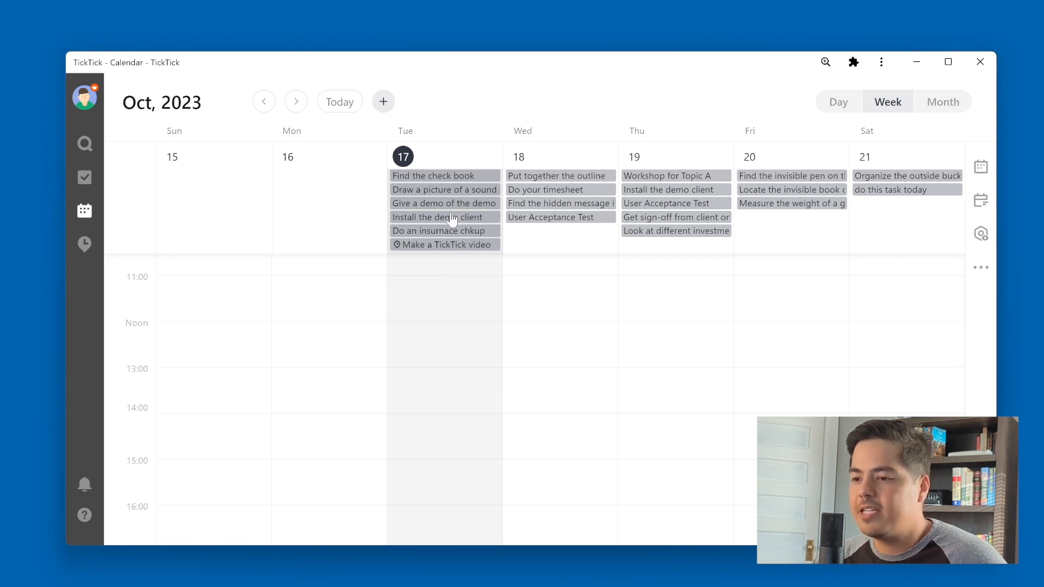
mouse_move(455, 222)
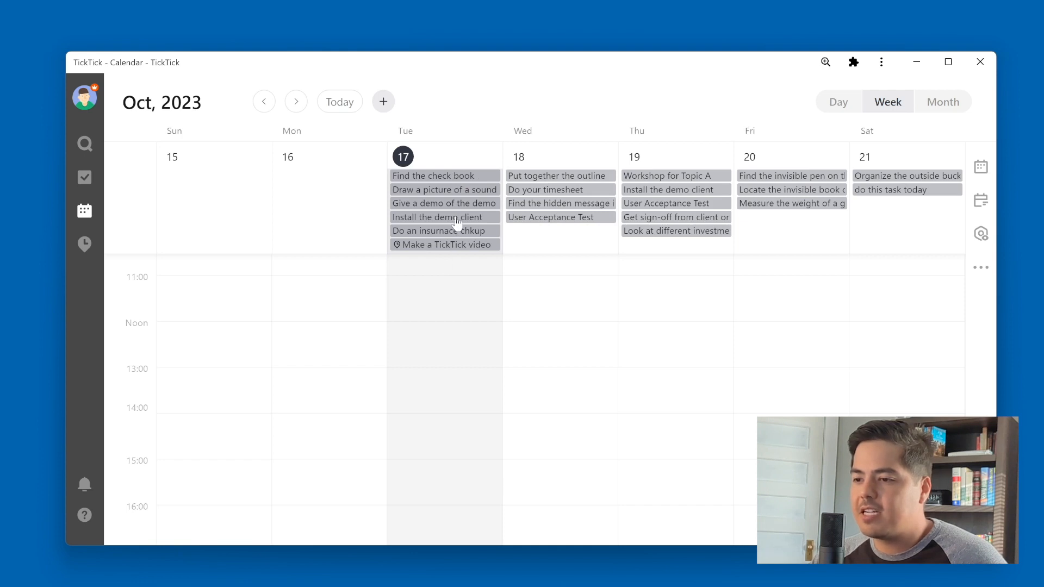
mouse_move(458, 178)
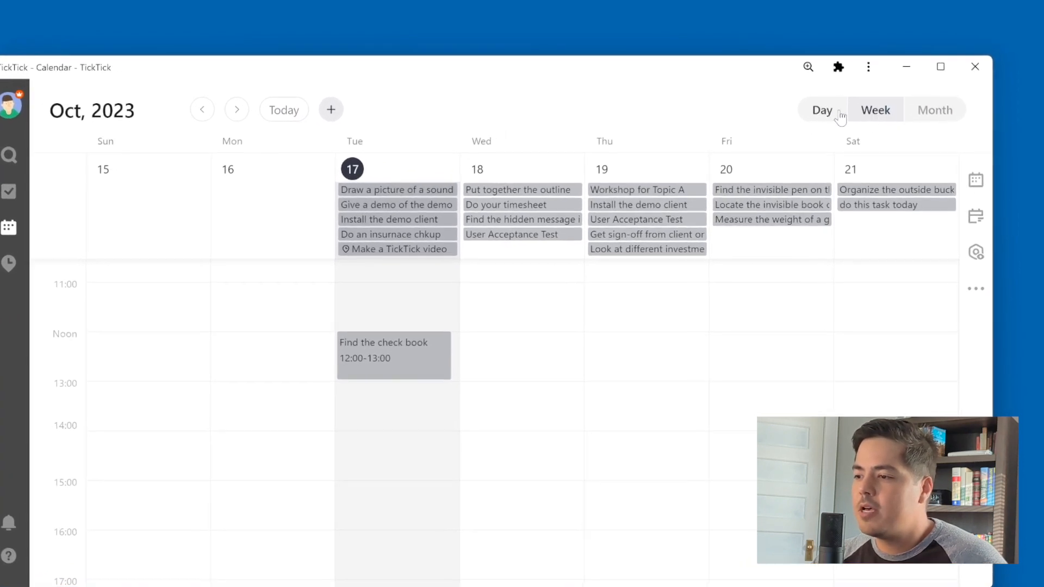
Change the calendar from a single day to the whole month of October 2023.
left_click(822, 109)
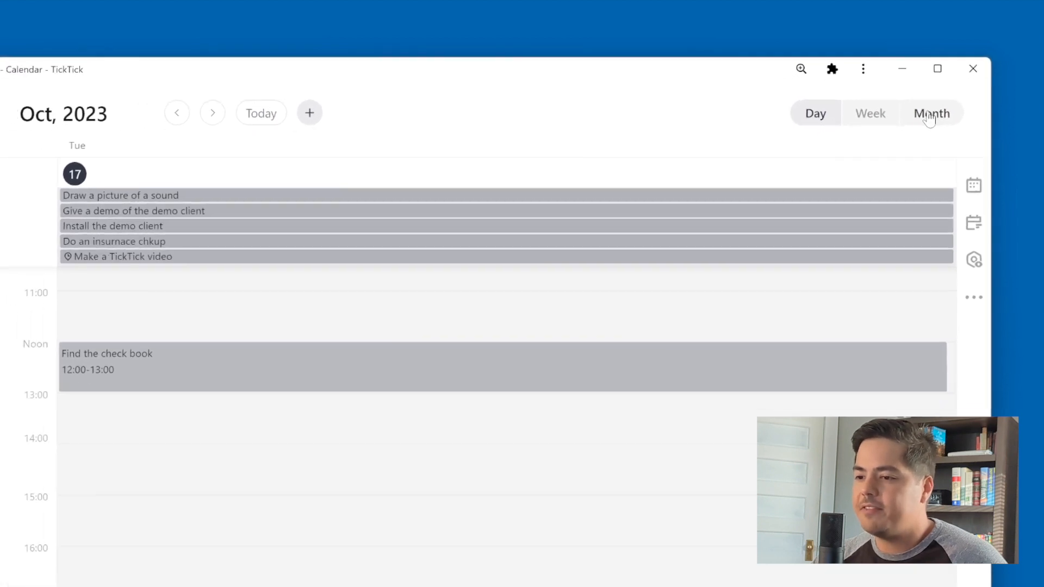
left_click(931, 112)
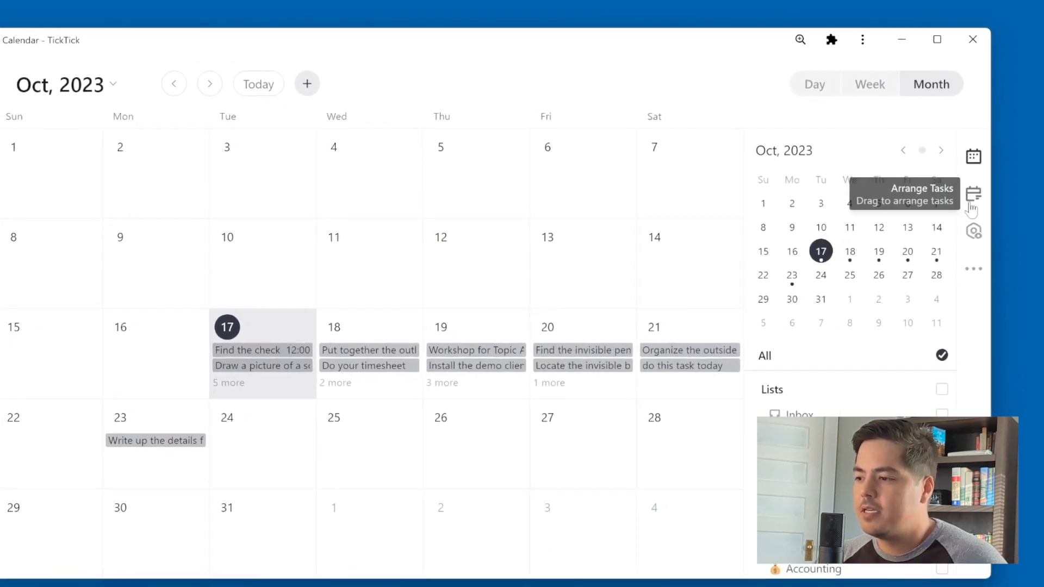
Show the Arrange Tasks panel of undated tasks and review the calendar's colour options.
left_click(972, 194)
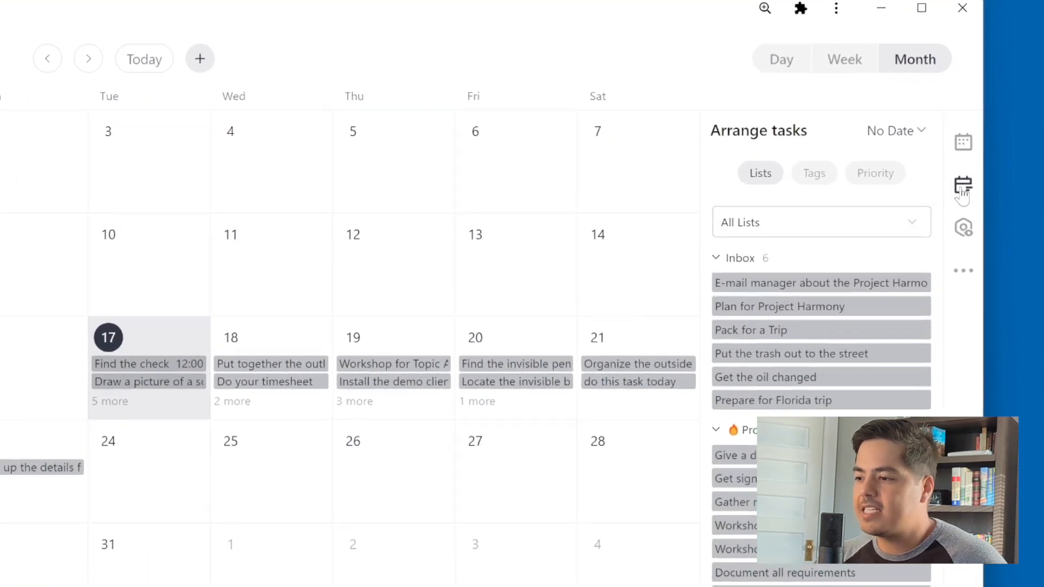
left_click(962, 227)
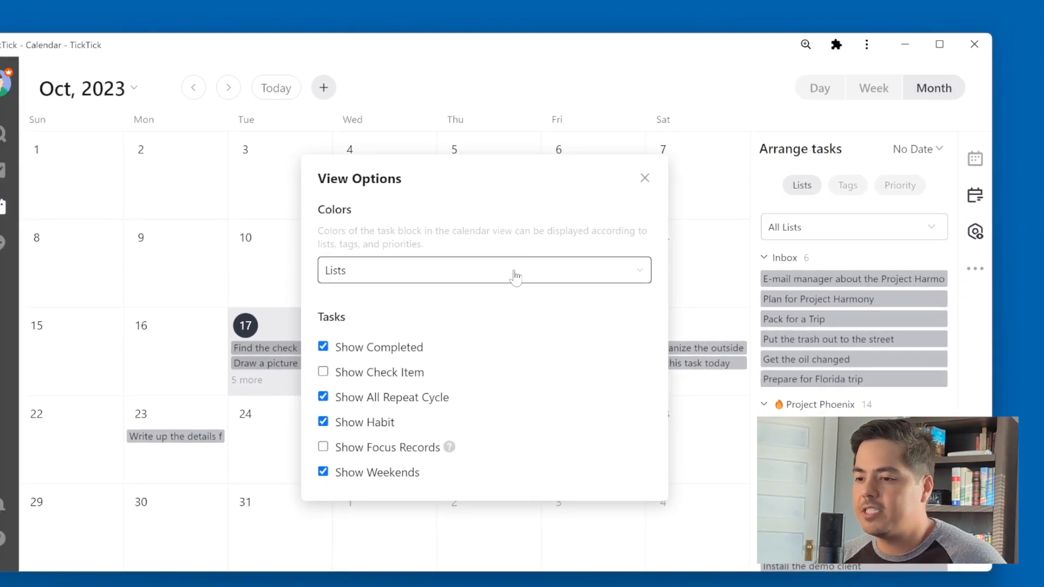
left_click(484, 270)
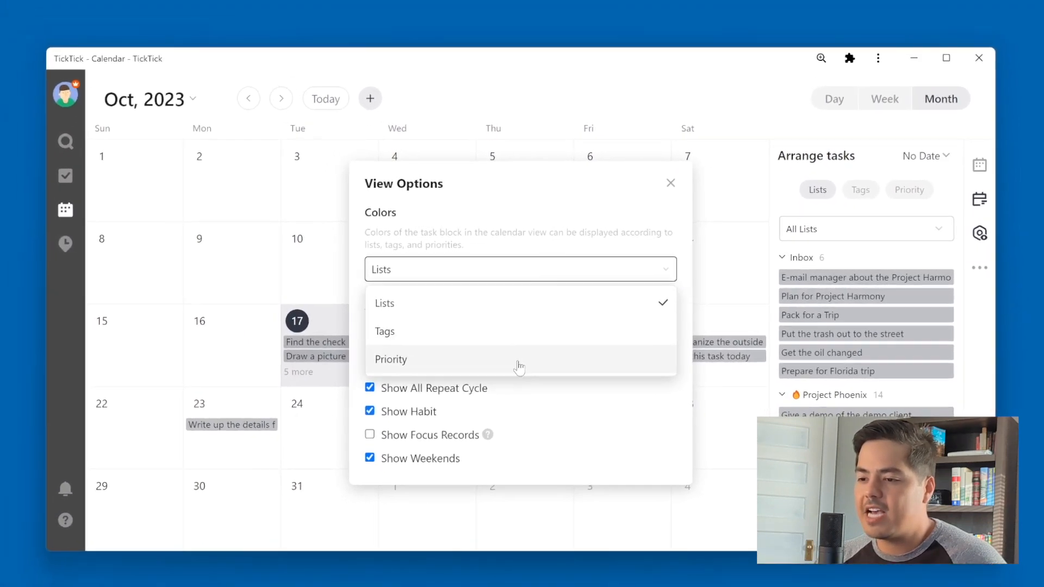
left_click(671, 183)
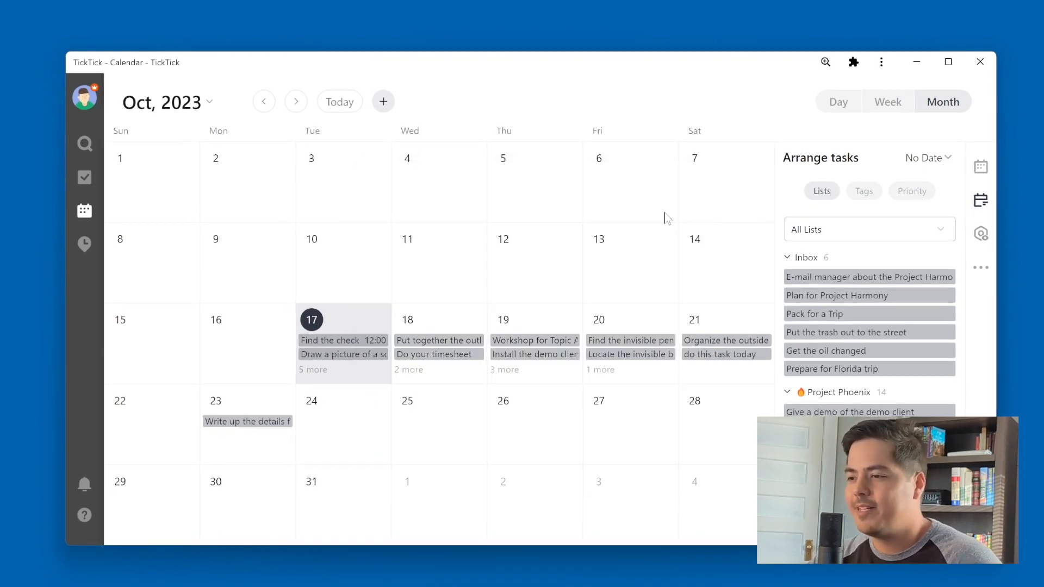
mouse_move(694, 239)
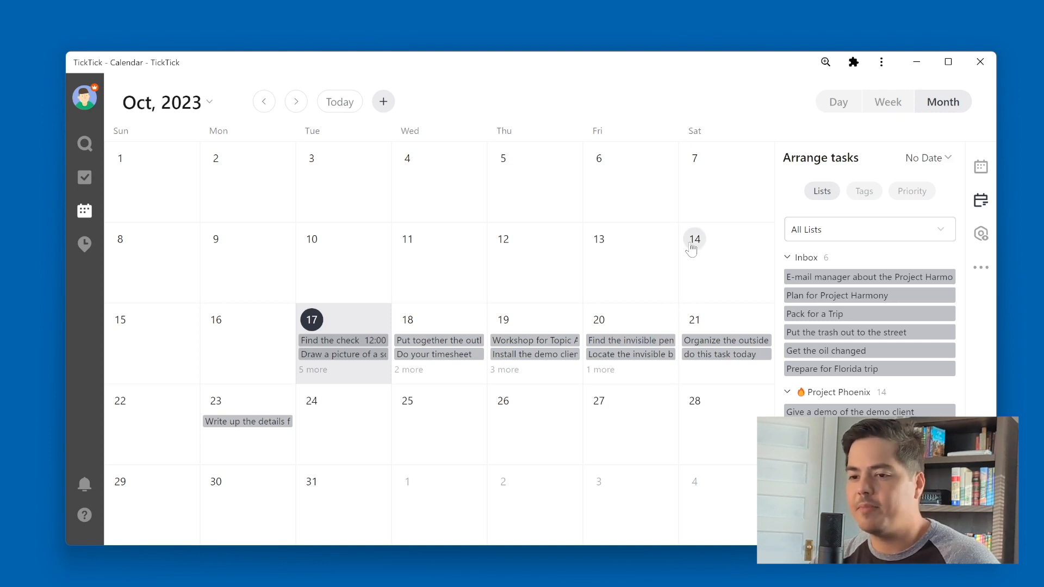
mouse_move(651, 281)
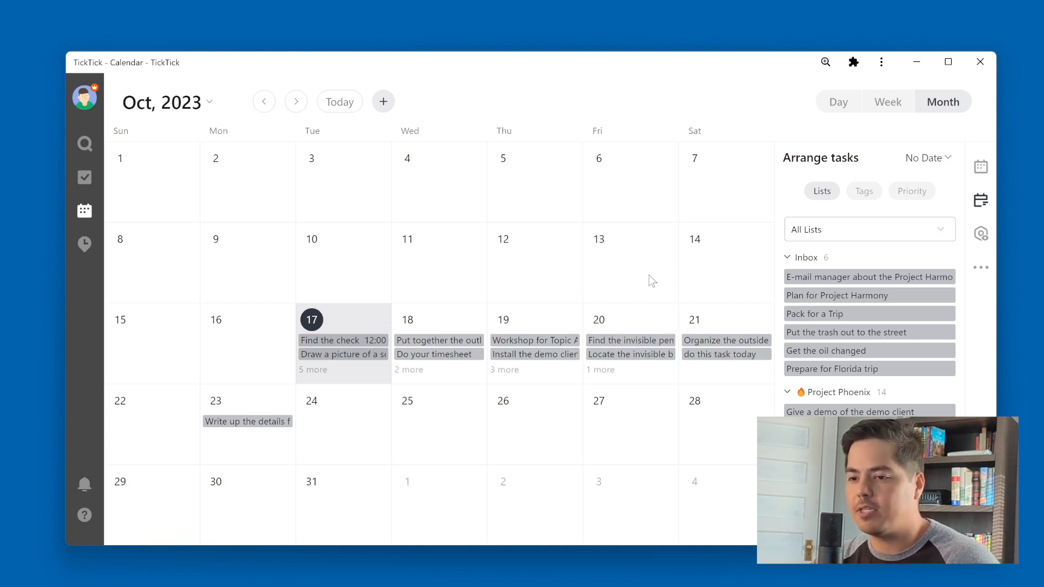
mouse_move(399, 284)
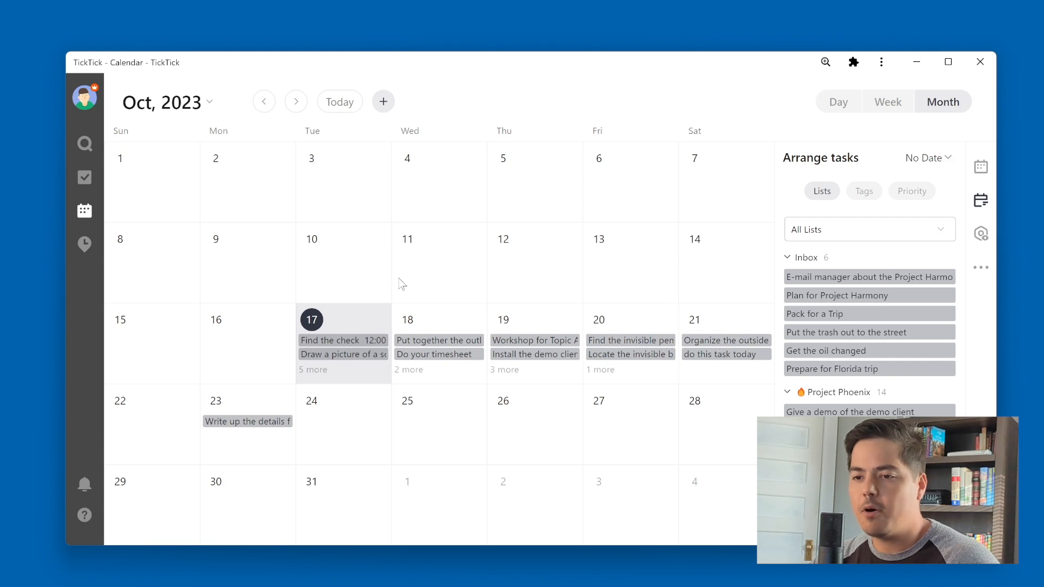
mouse_move(85, 178)
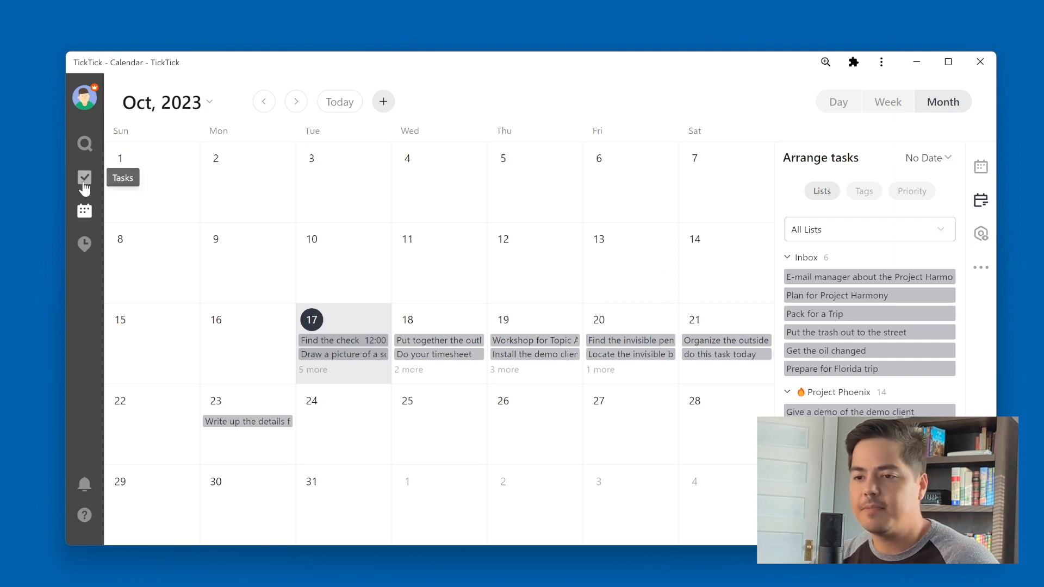
Return to the Inbox task list and bring up its ⋯ More view options.
left_click(84, 177)
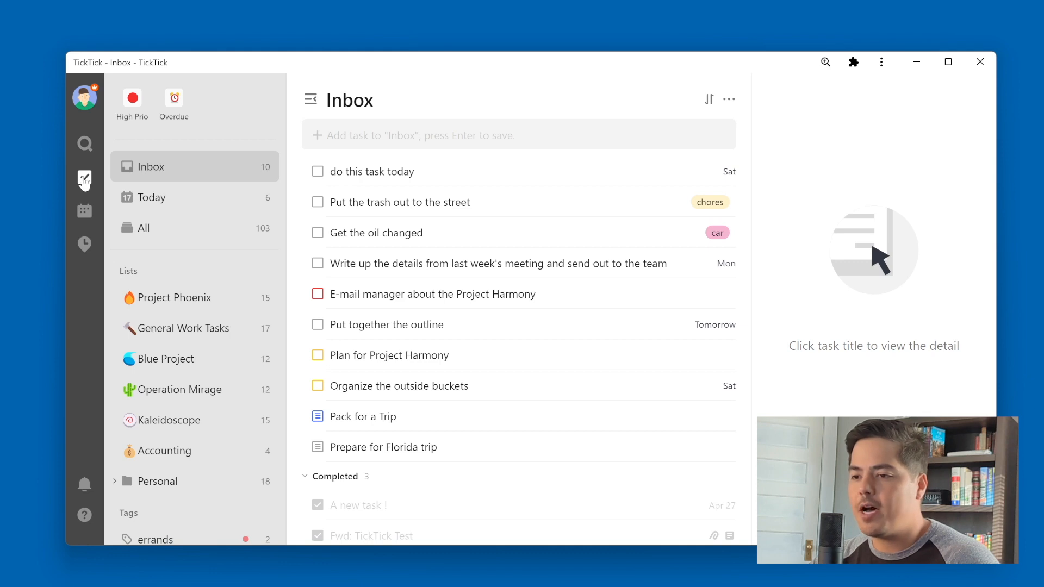
mouse_move(566, 123)
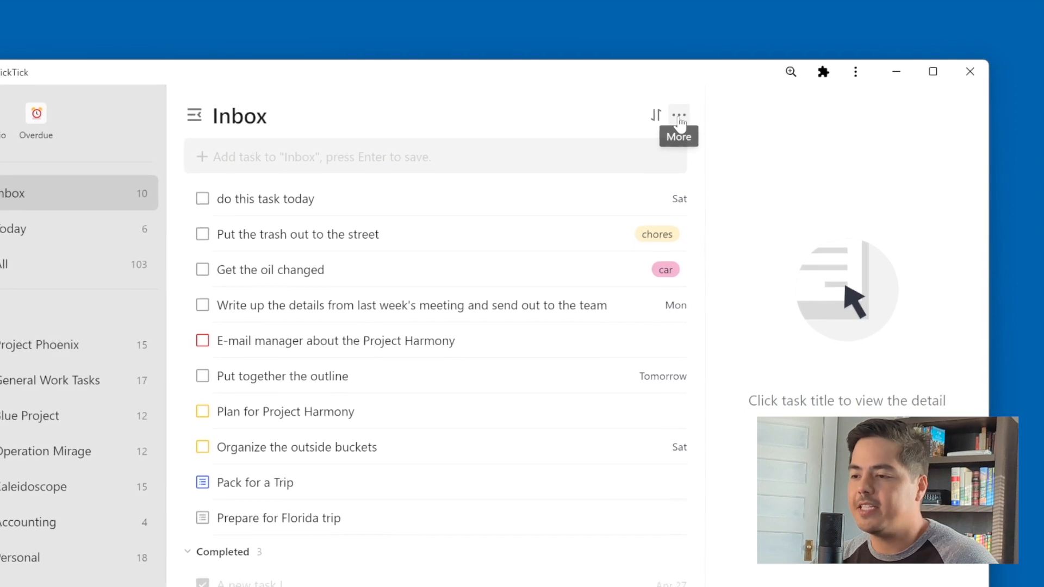
left_click(684, 113)
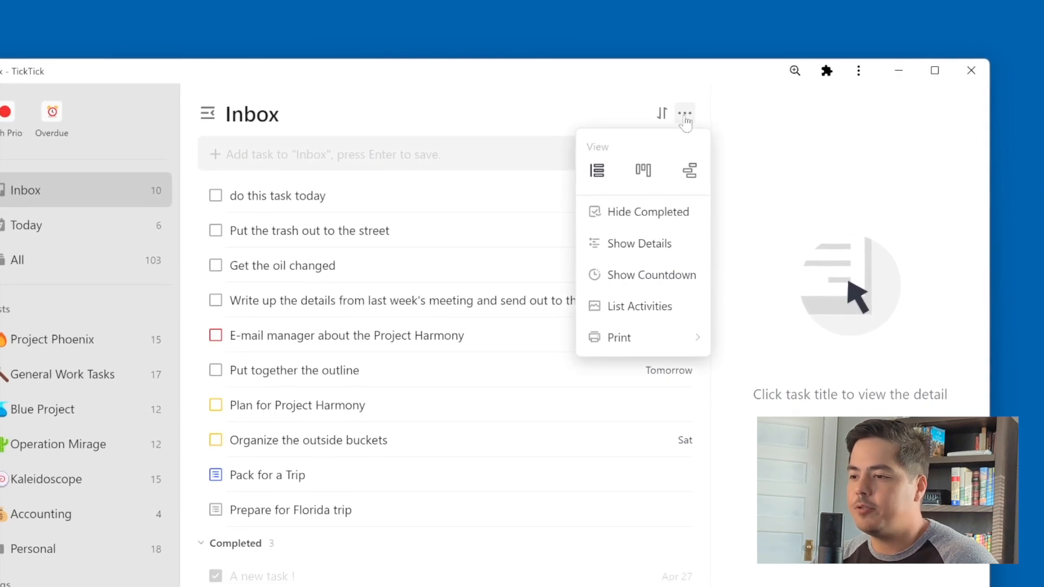
mouse_move(695, 167)
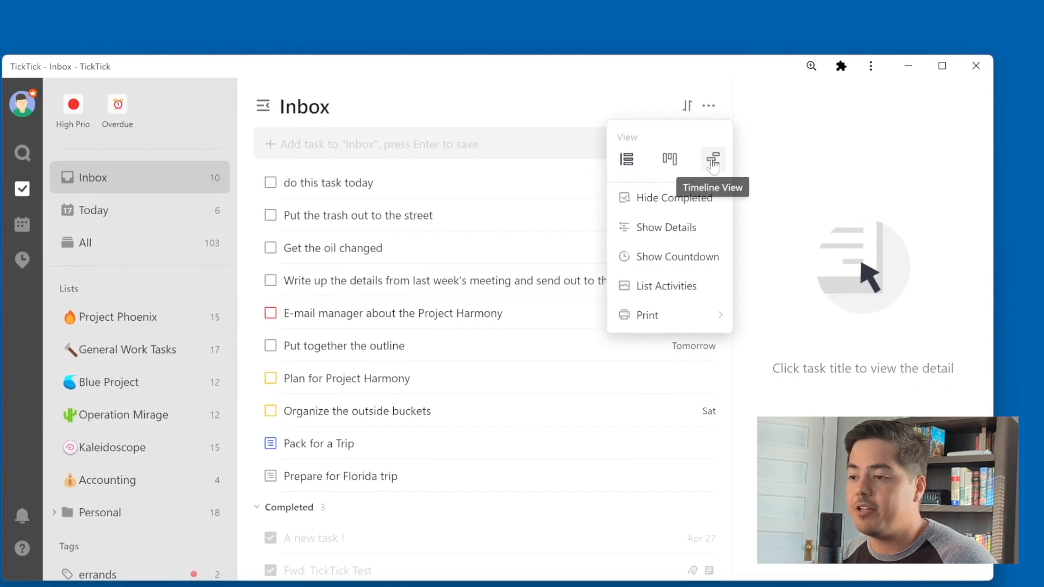
Show the Inbox as a timeline, scaled by week and then by month.
left_click(712, 159)
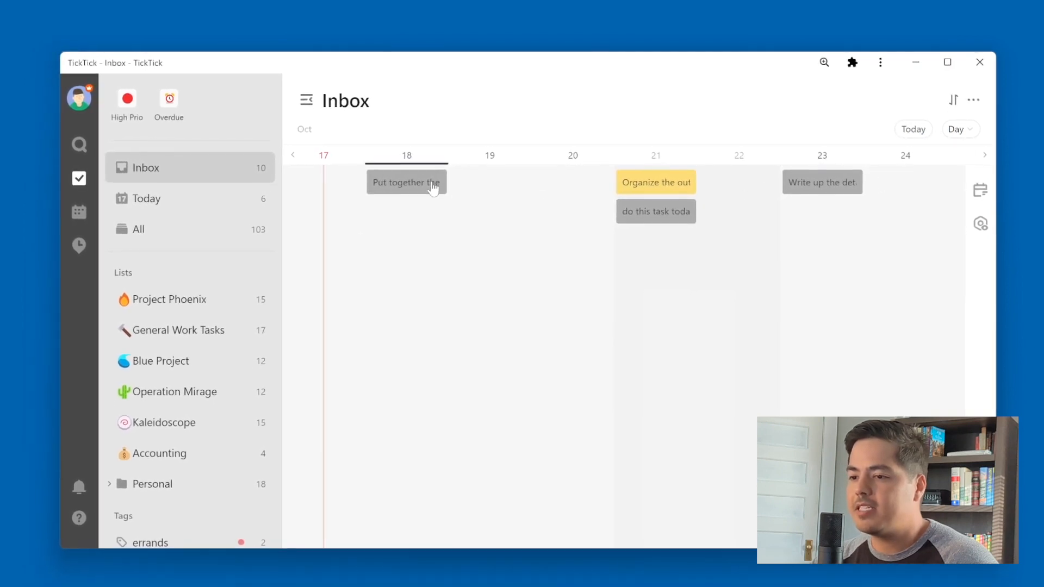
mouse_move(410, 181)
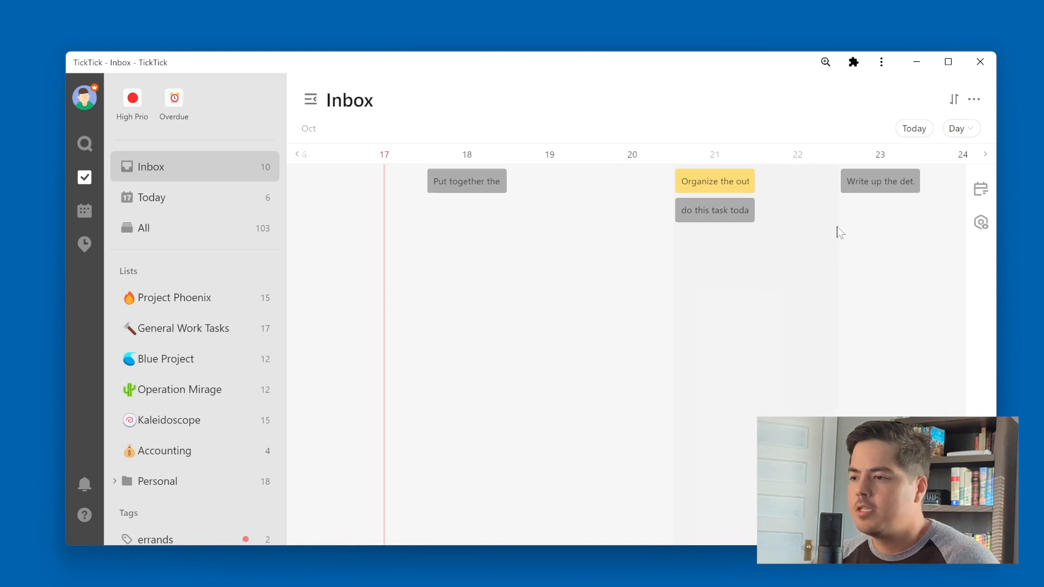
left_click(960, 128)
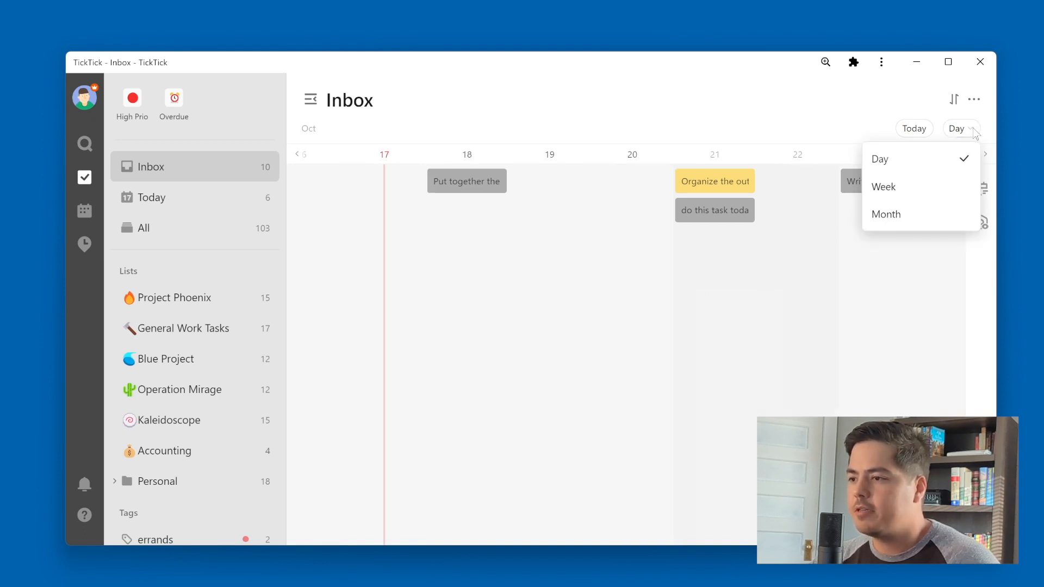
left_click(883, 186)
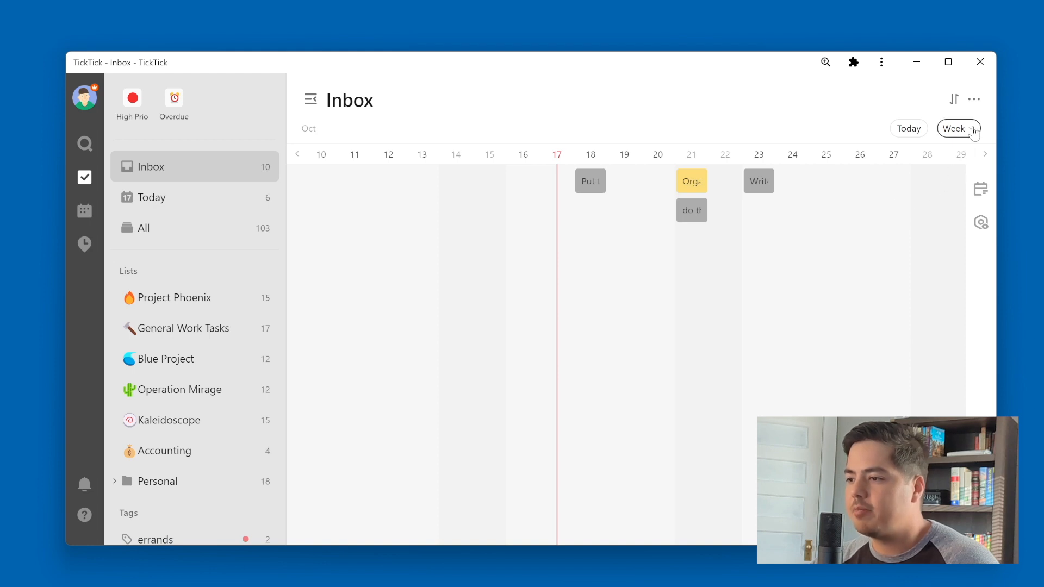
left_click(955, 128)
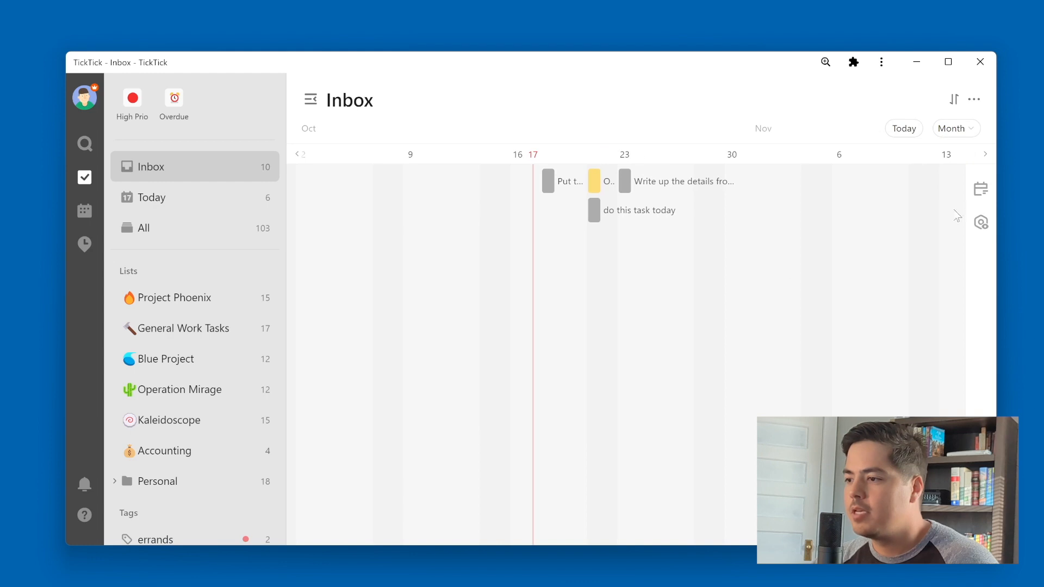
Check the timeline's view options, then switch the Inbox back to a plain list view.
left_click(980, 189)
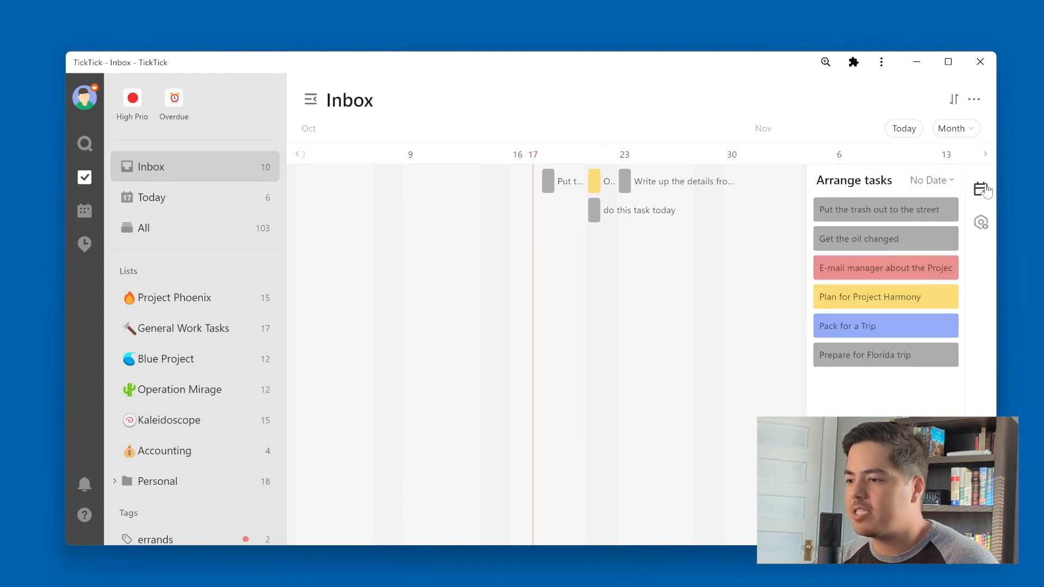
left_click(980, 222)
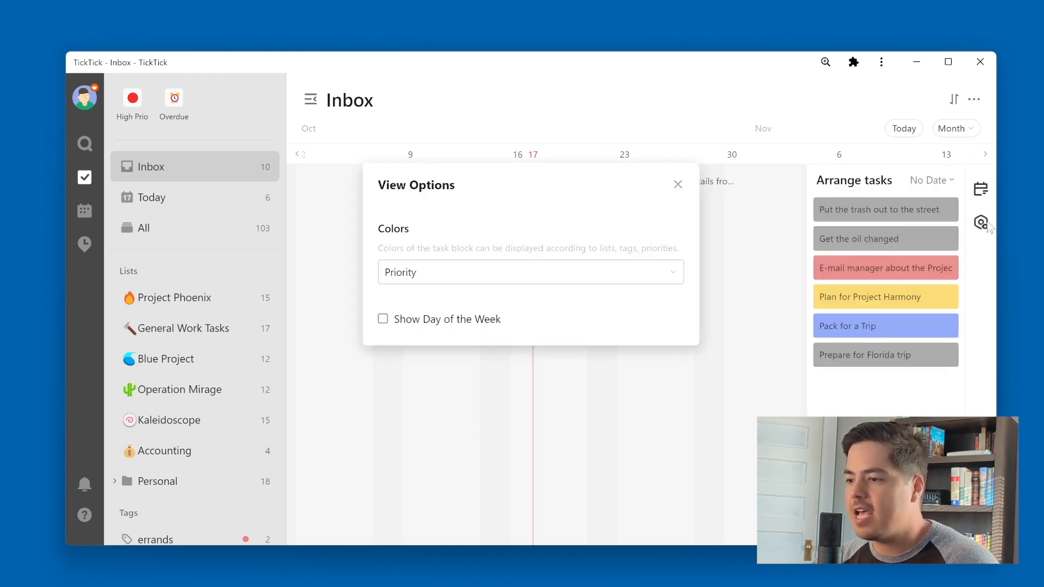
mouse_move(477, 303)
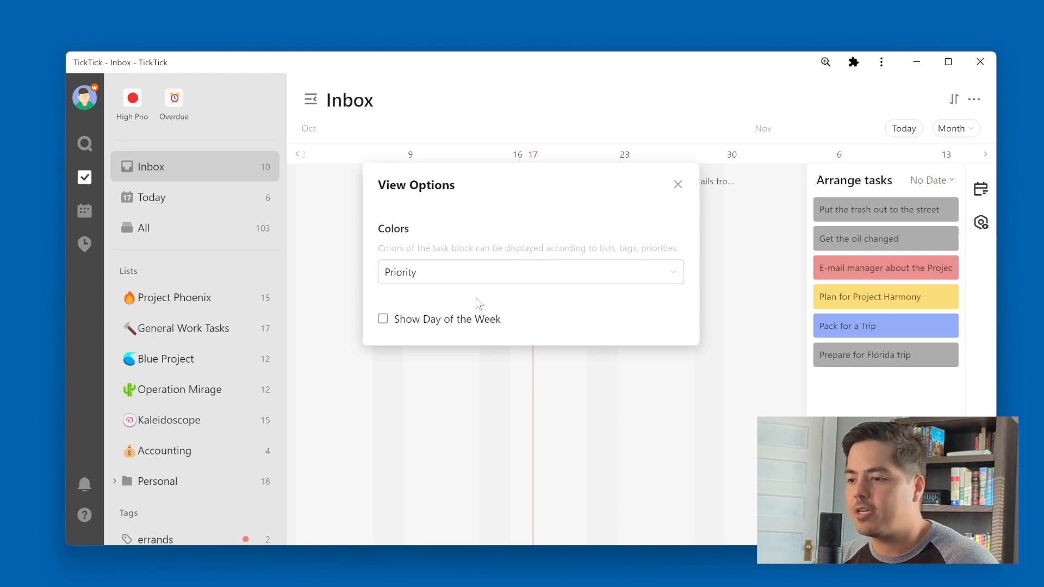
mouse_move(680, 203)
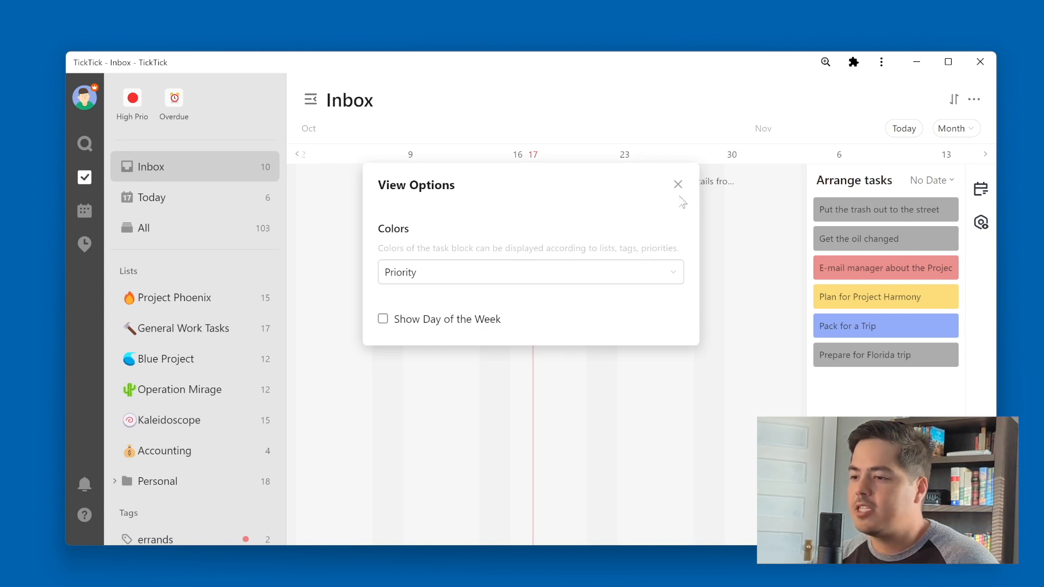
left_click(677, 184)
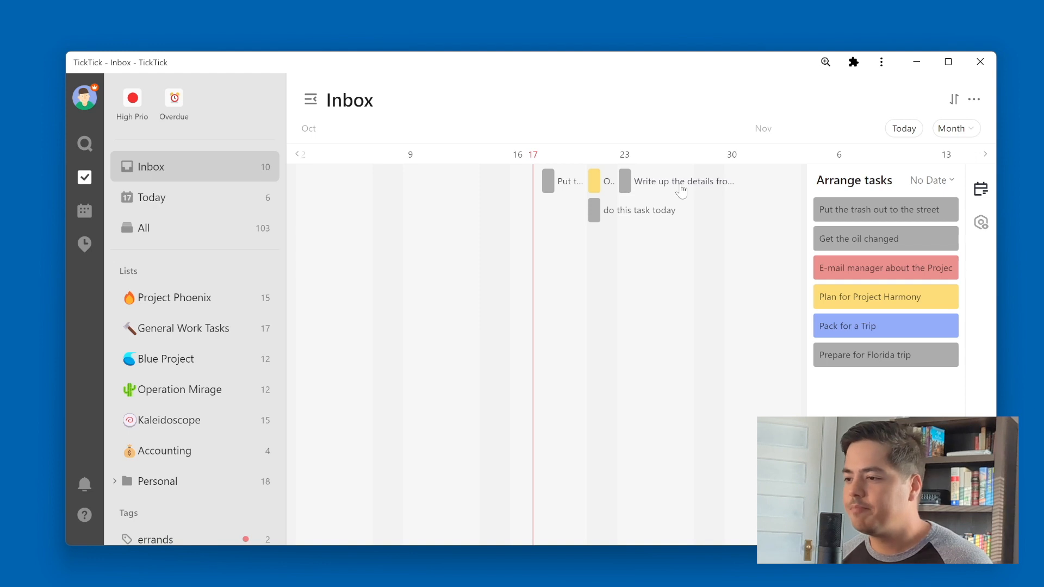
mouse_move(903, 128)
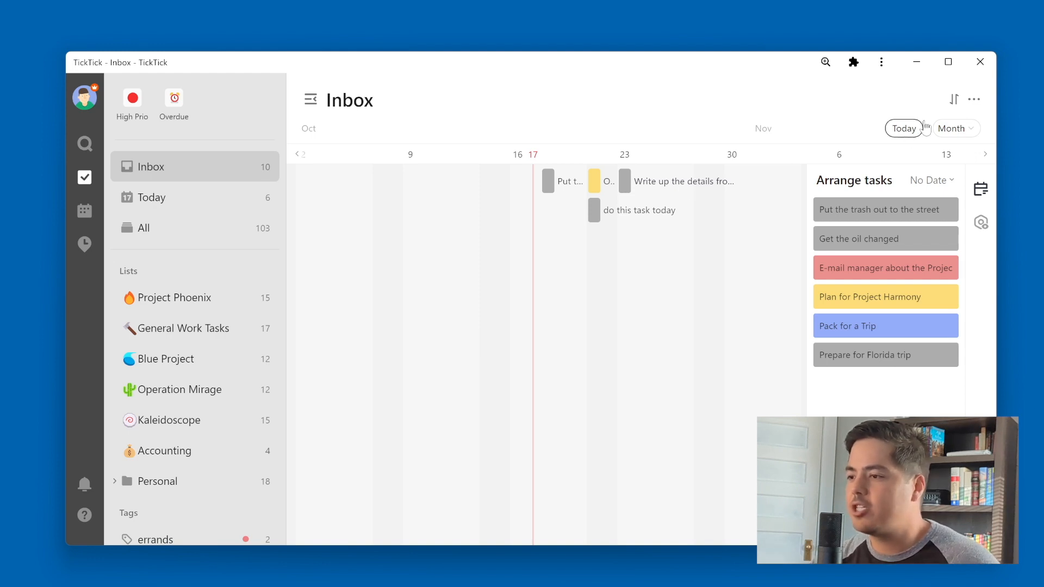
left_click(972, 99)
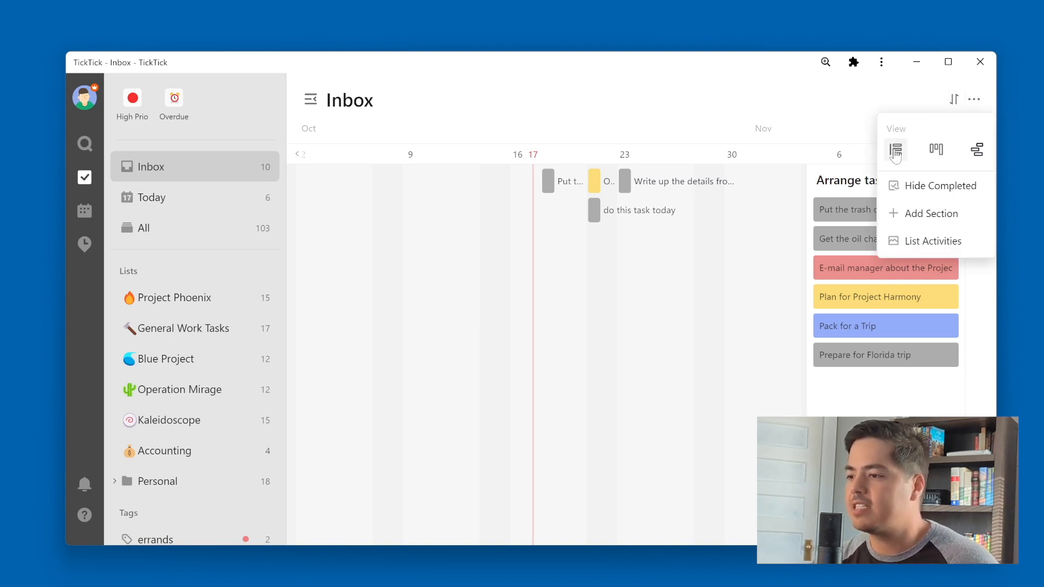
left_click(894, 149)
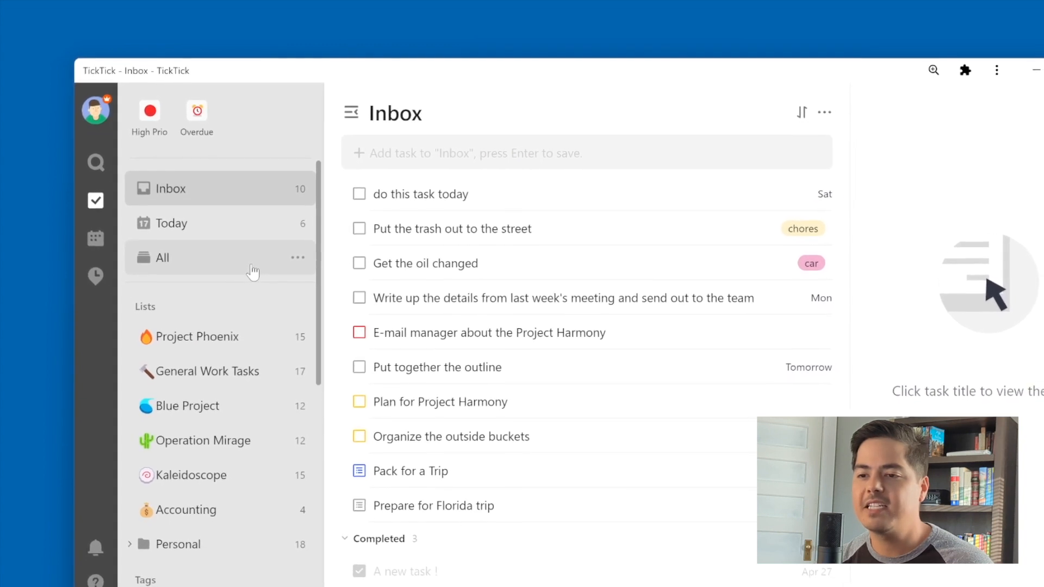
In Settings > Smart List, set Next 7 Days to Show and save.
left_click(95, 110)
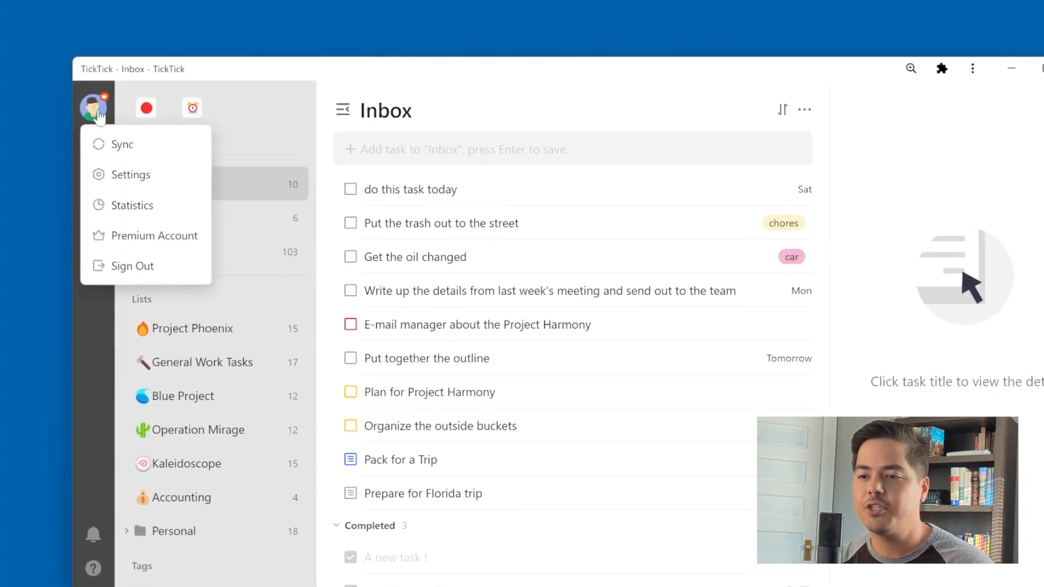
left_click(129, 174)
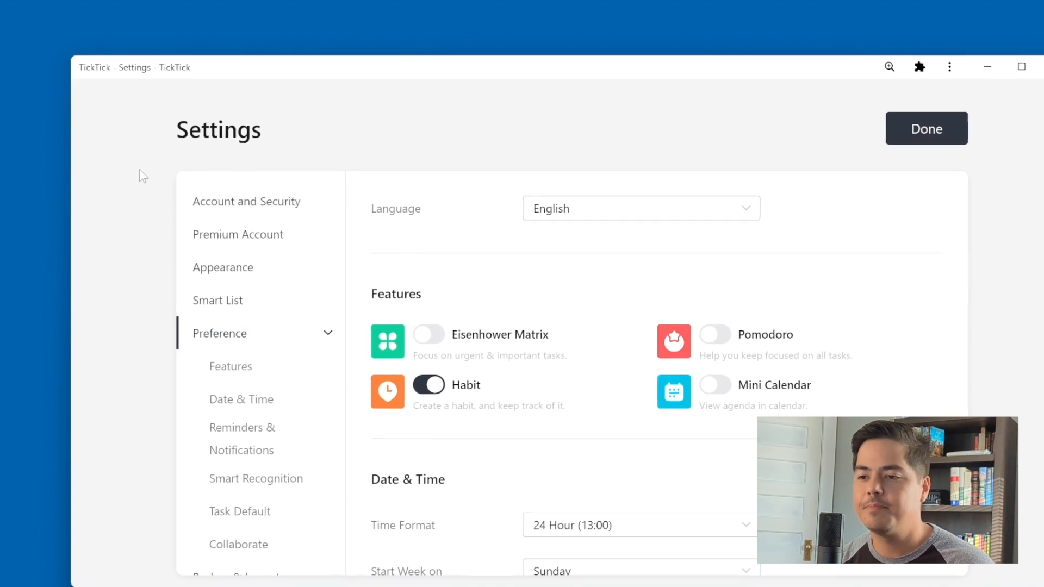
left_click(217, 300)
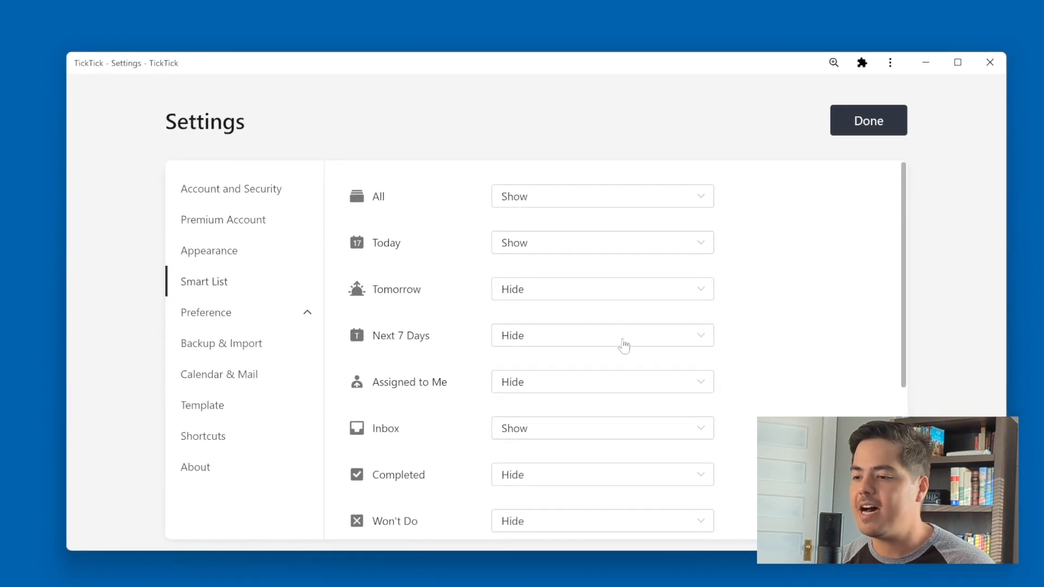
left_click(601, 335)
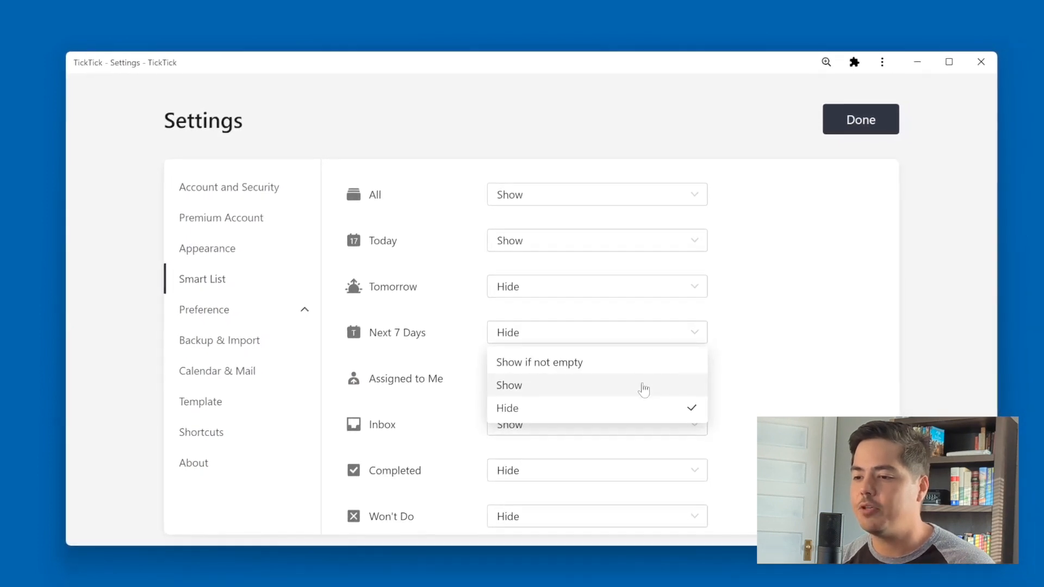
left_click(509, 385)
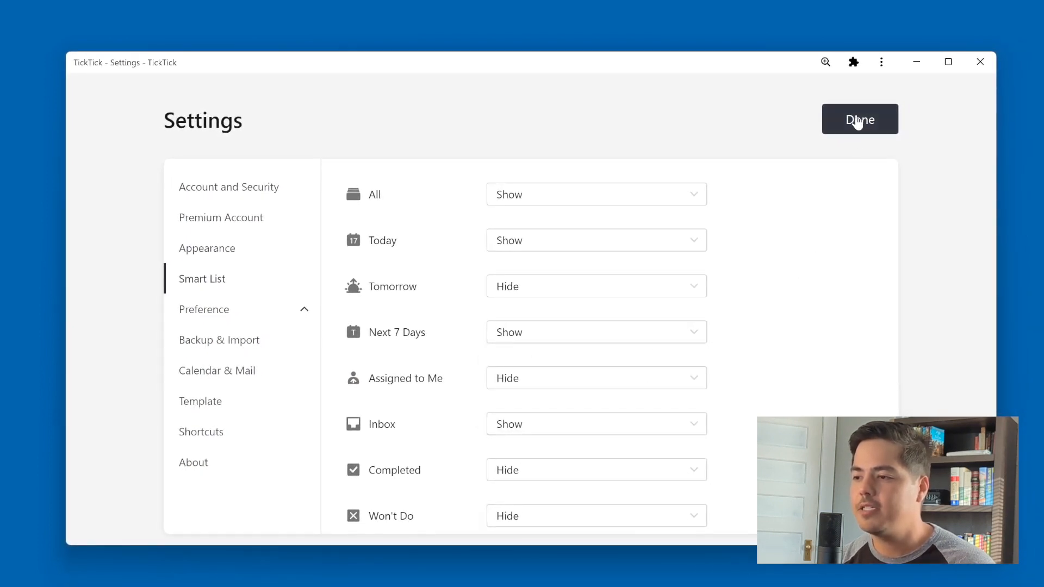
left_click(859, 120)
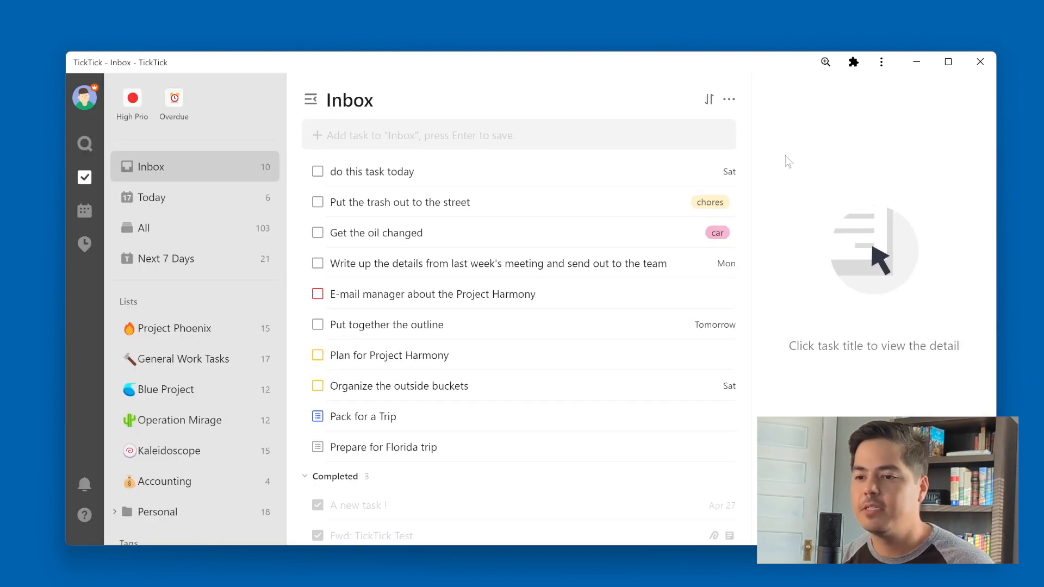
mouse_move(210, 266)
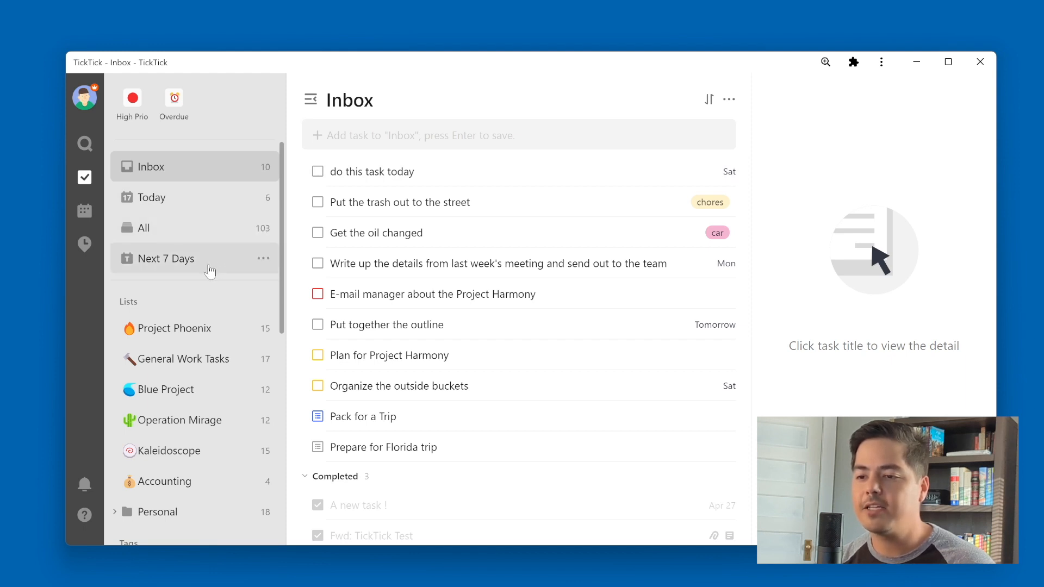
Open the Next 7 Days list and look through its 21 tasks grouped by day.
left_click(165, 259)
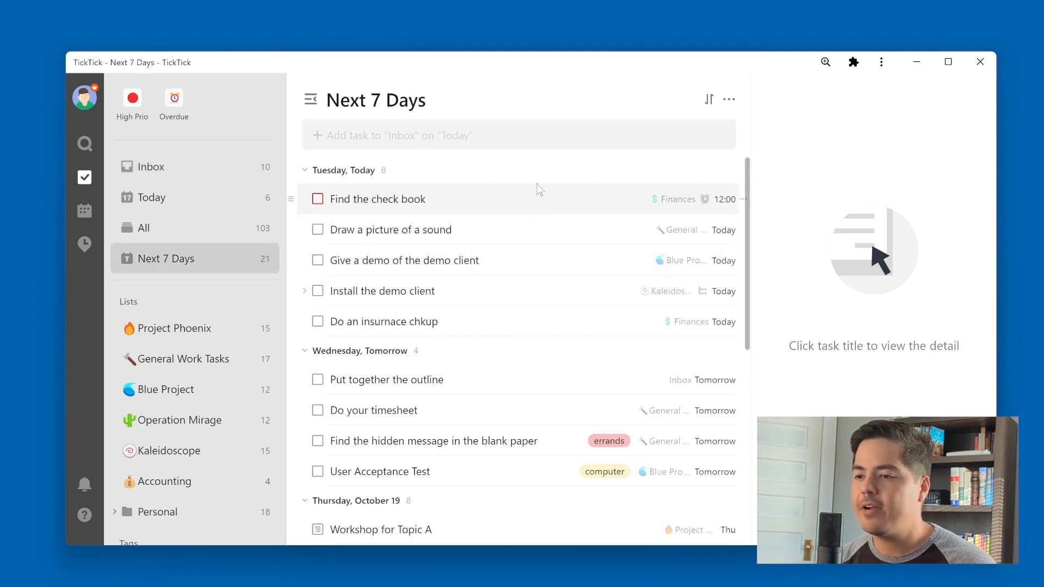
mouse_move(515, 178)
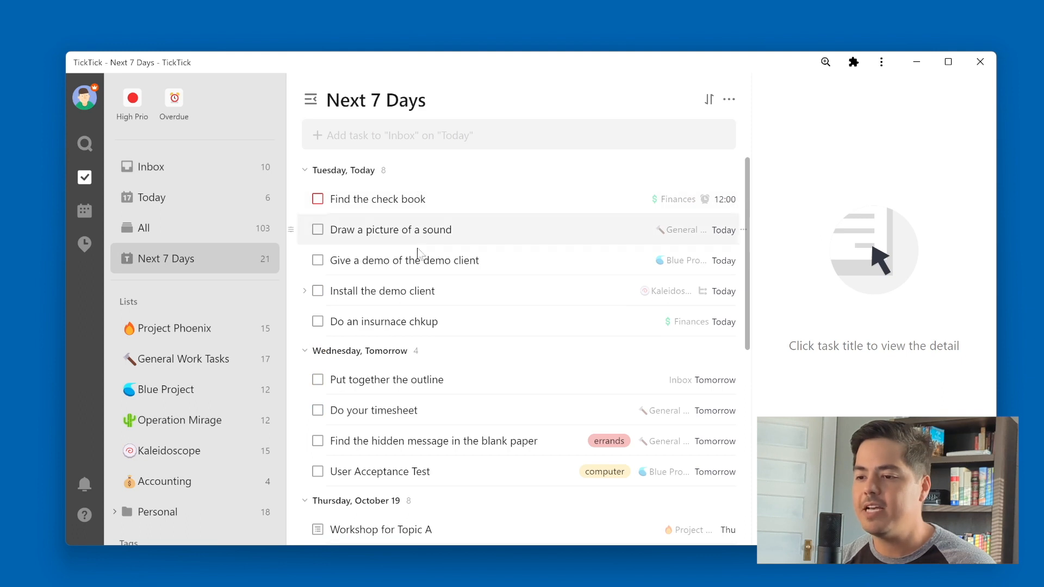
mouse_move(416, 517)
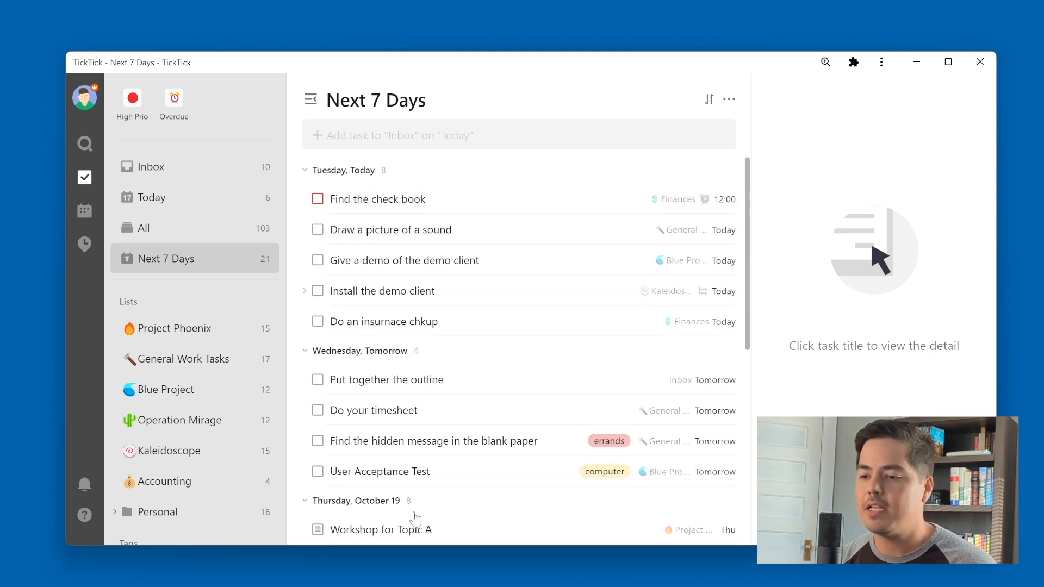
scroll("down", 3)
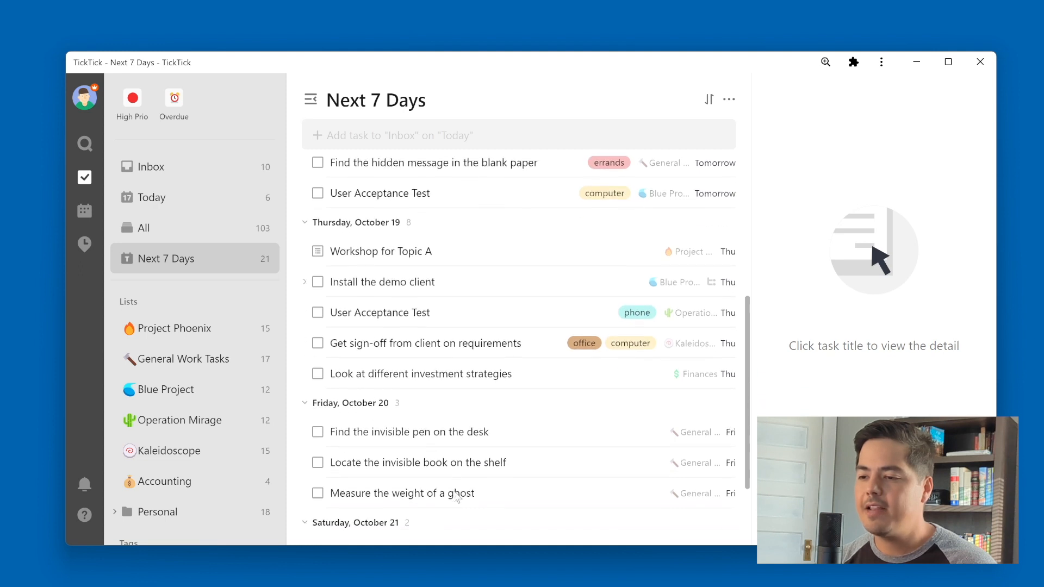
scroll("up", 3)
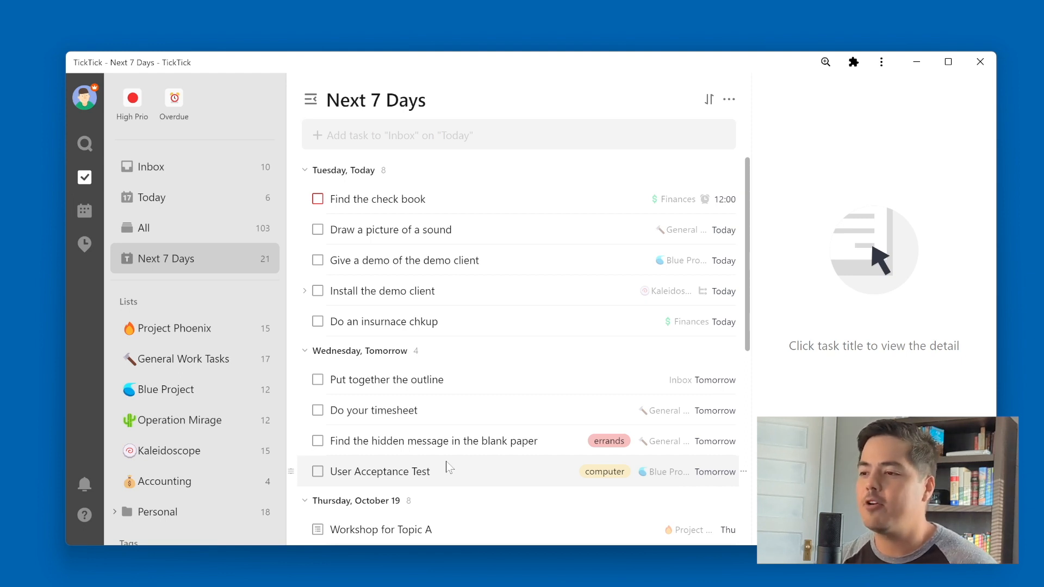
mouse_move(697, 215)
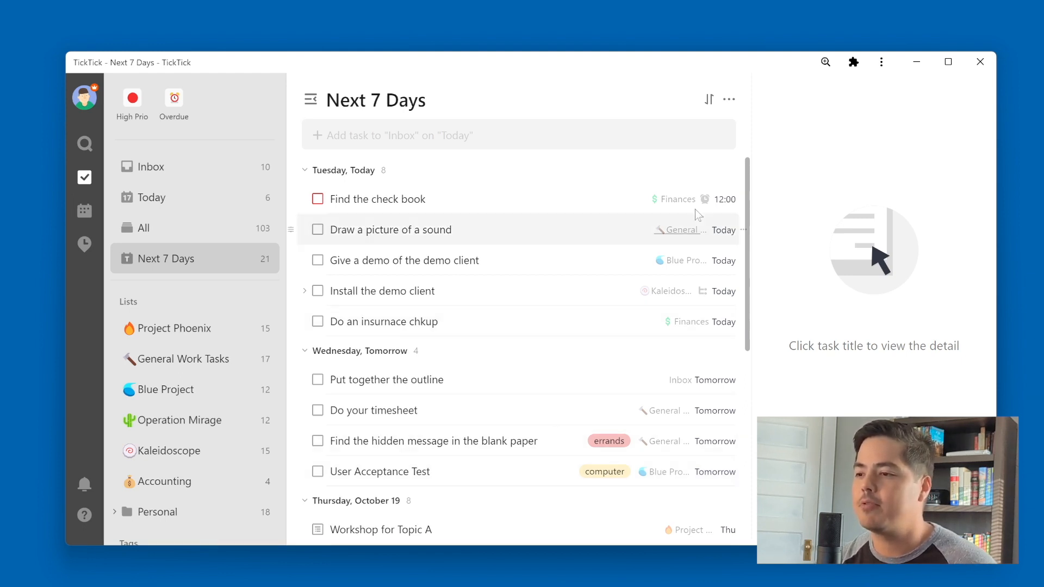
Switch Next 7 Days to Kanban view and scroll across its day columns.
left_click(727, 100)
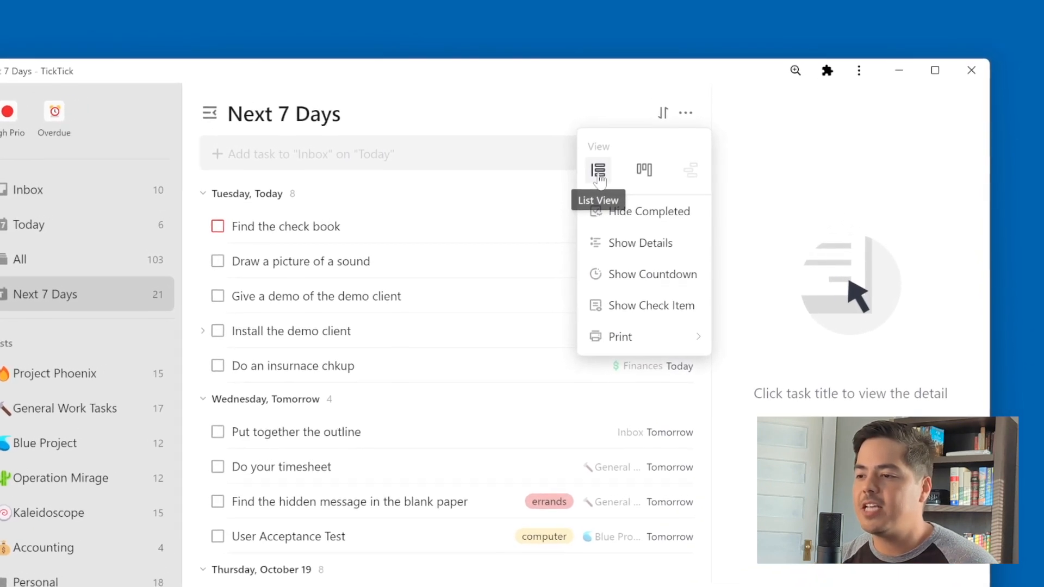
left_click(644, 169)
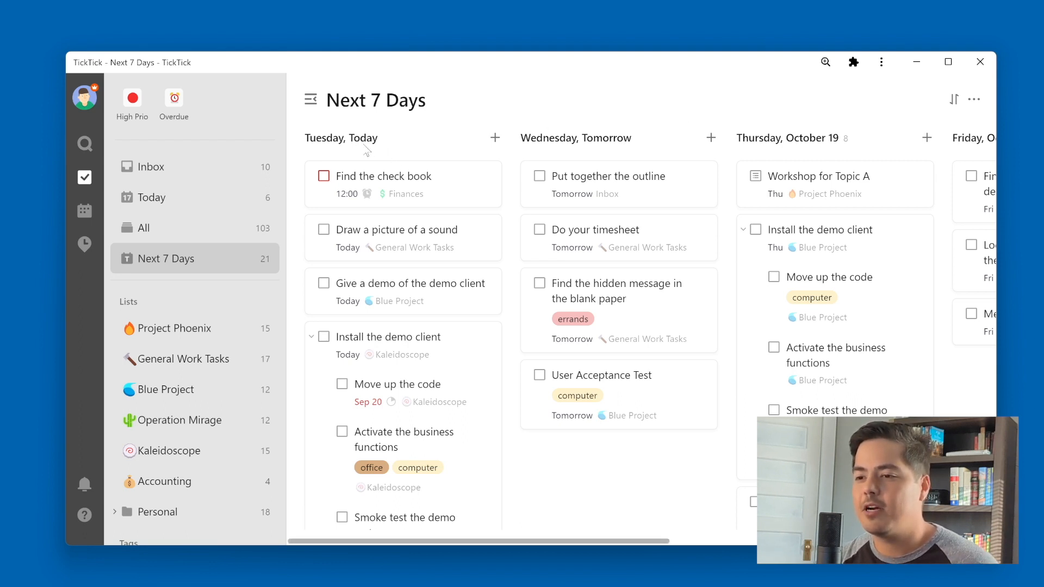
mouse_move(598, 145)
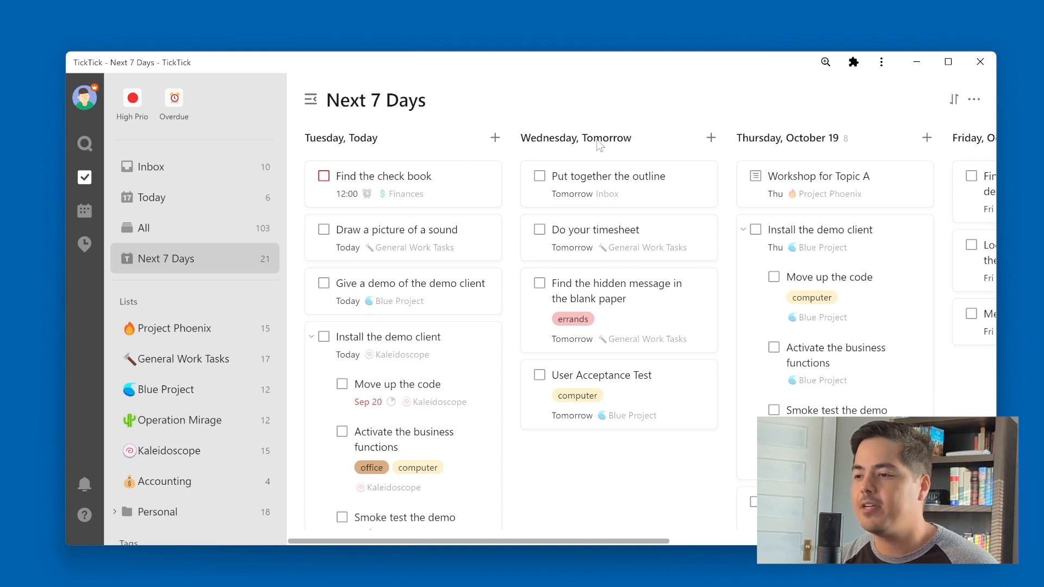
mouse_move(990, 145)
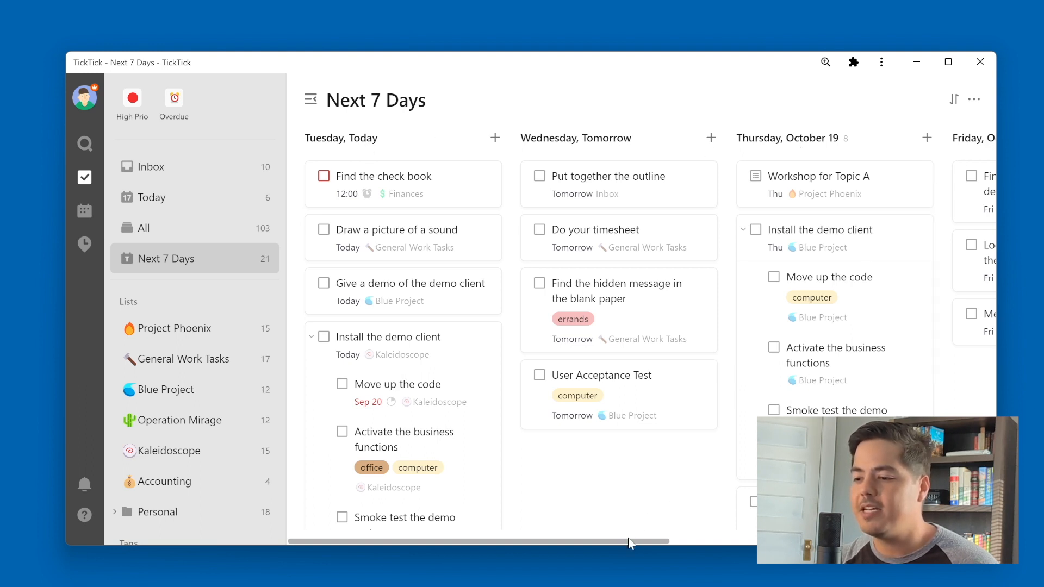
scroll("right", 3)
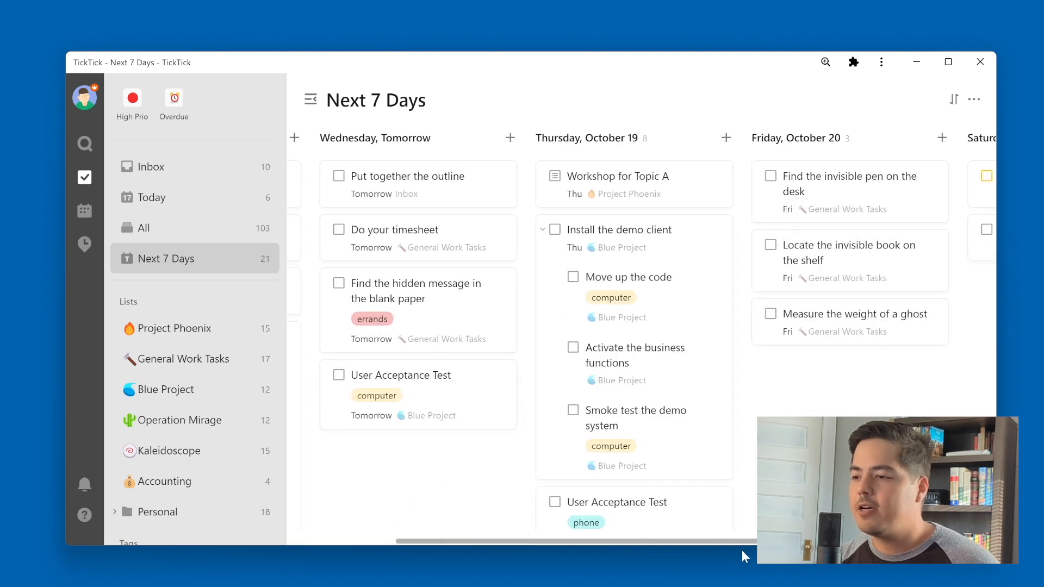
scroll("right", 3)
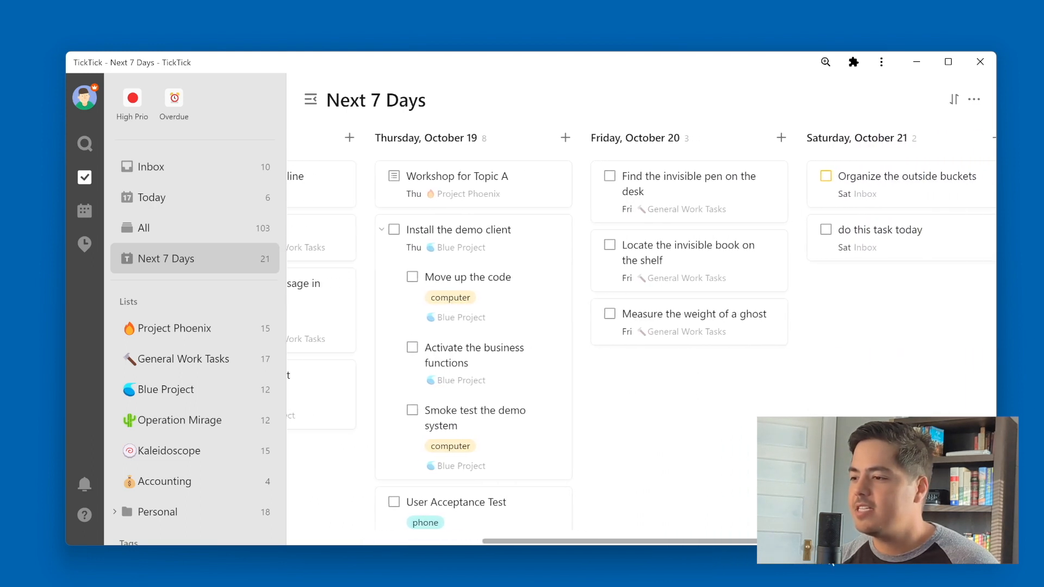
scroll("right", 3)
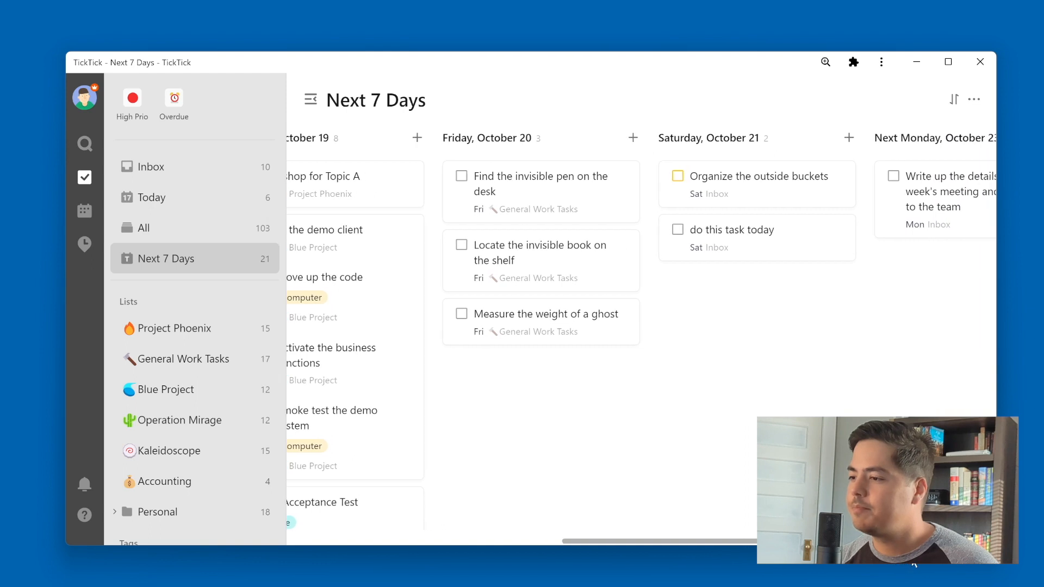
scroll("left", 3)
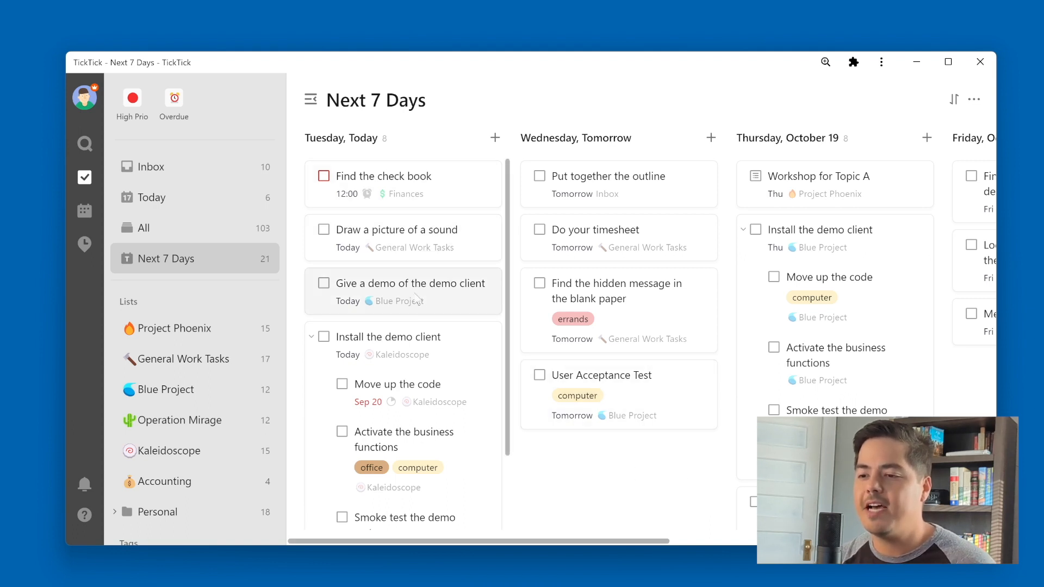
mouse_move(415, 391)
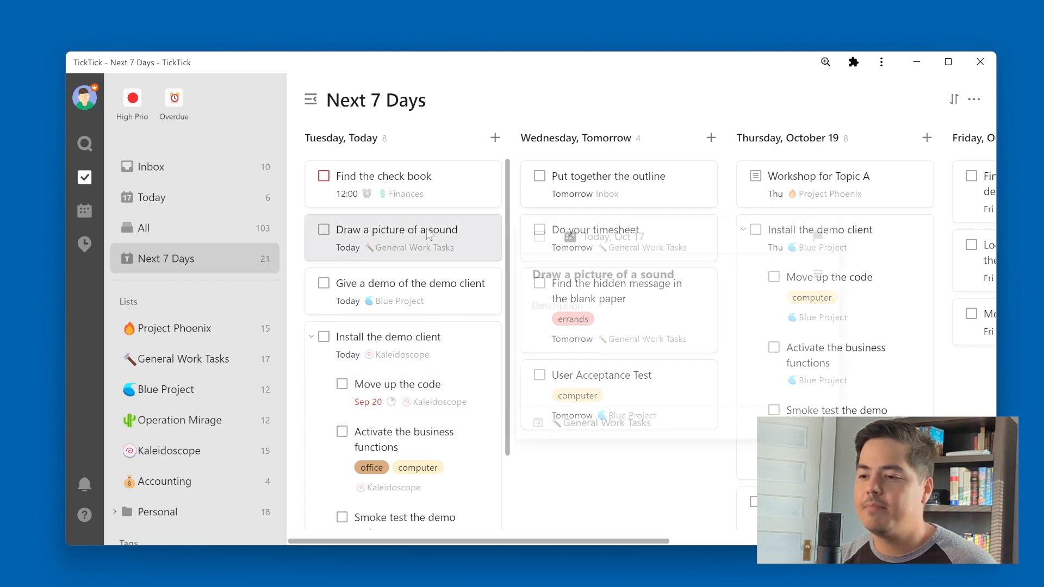
Move 'Draw a picture of a sound' to the Tomorrow column and collapse the sidebar.
left_click(386, 230)
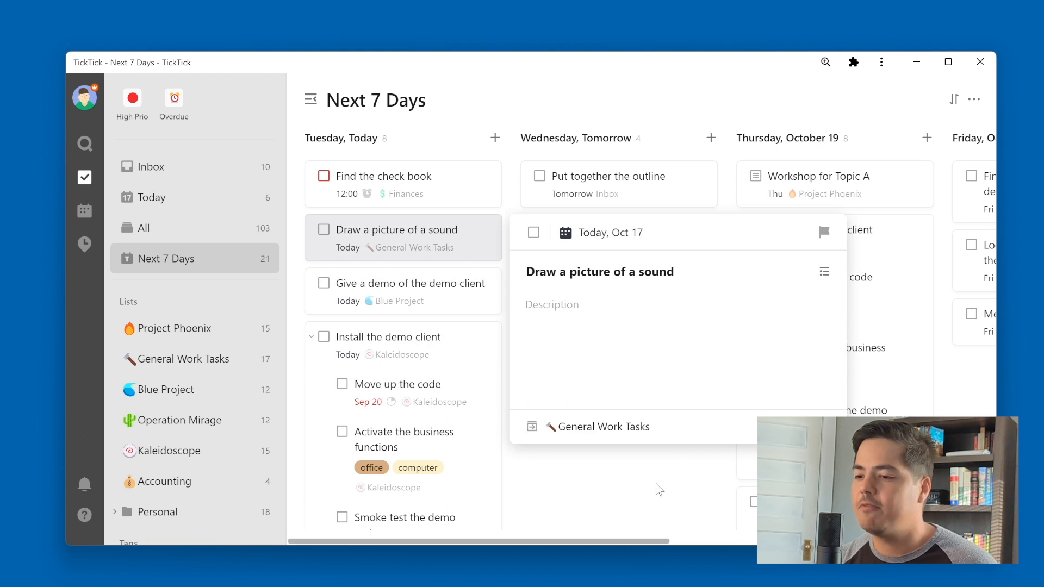
mouse_move(656, 490)
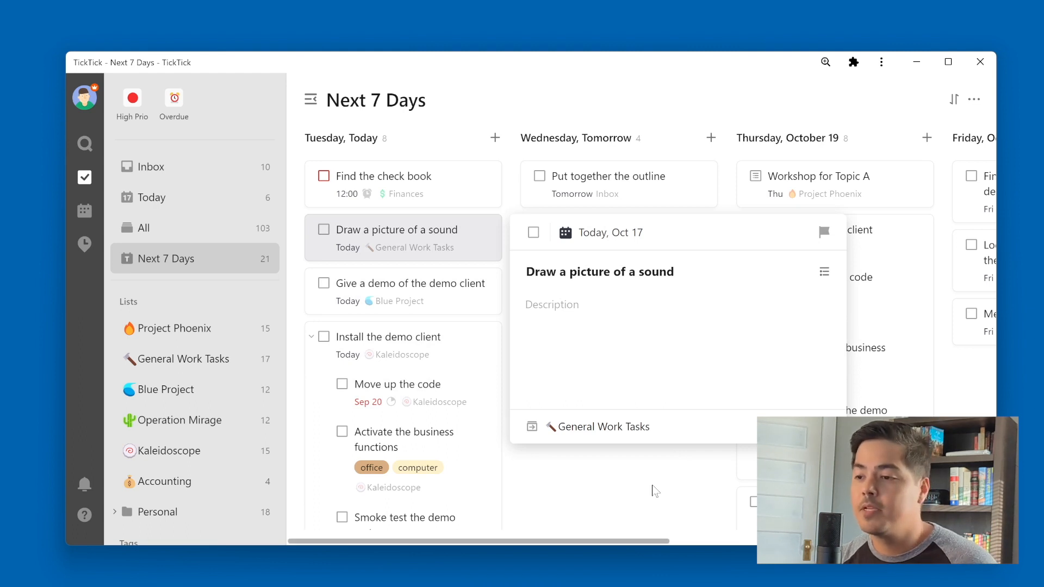
left_click(655, 491)
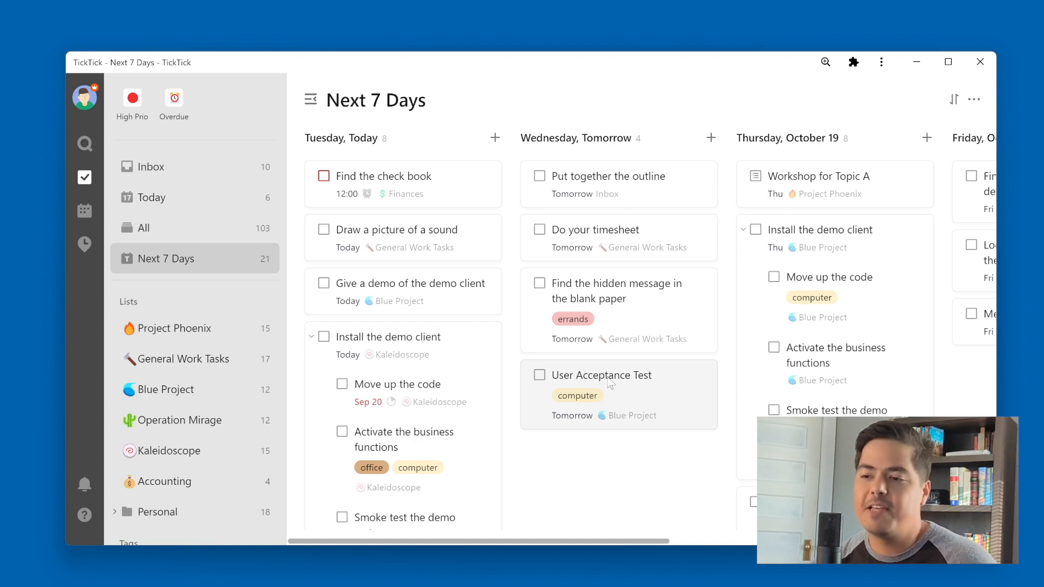
mouse_move(407, 247)
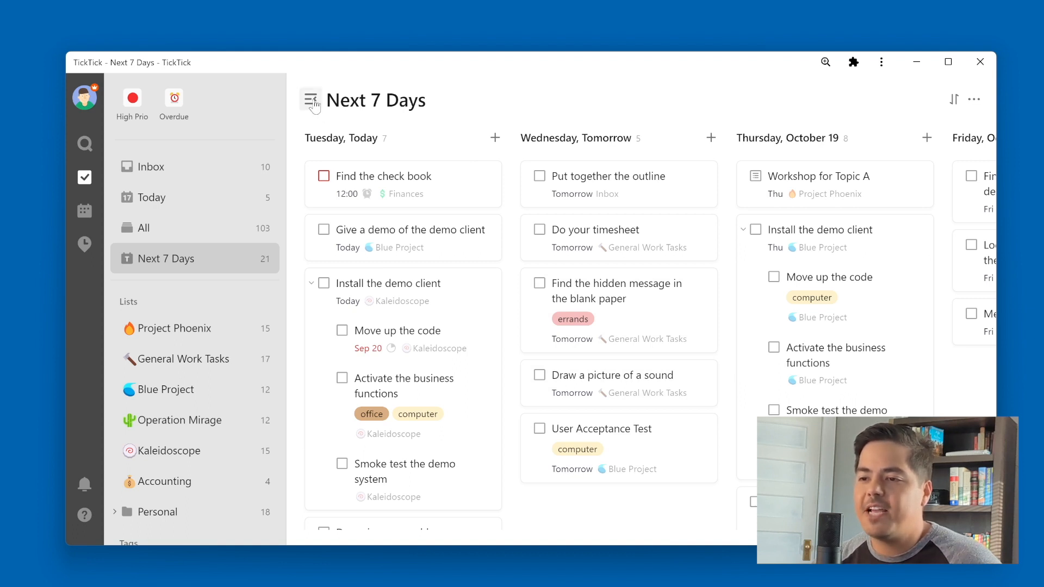
left_click(310, 100)
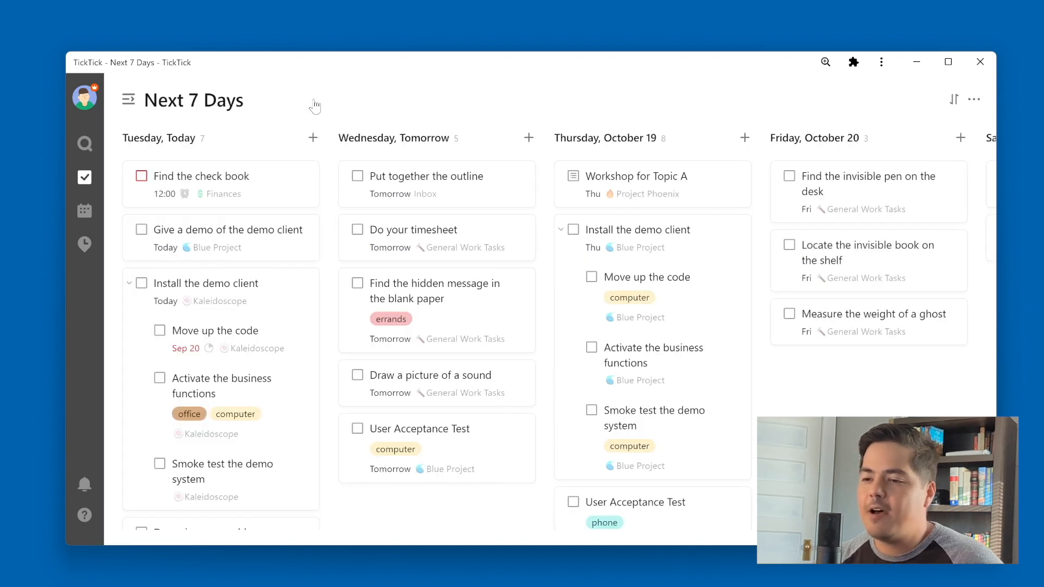